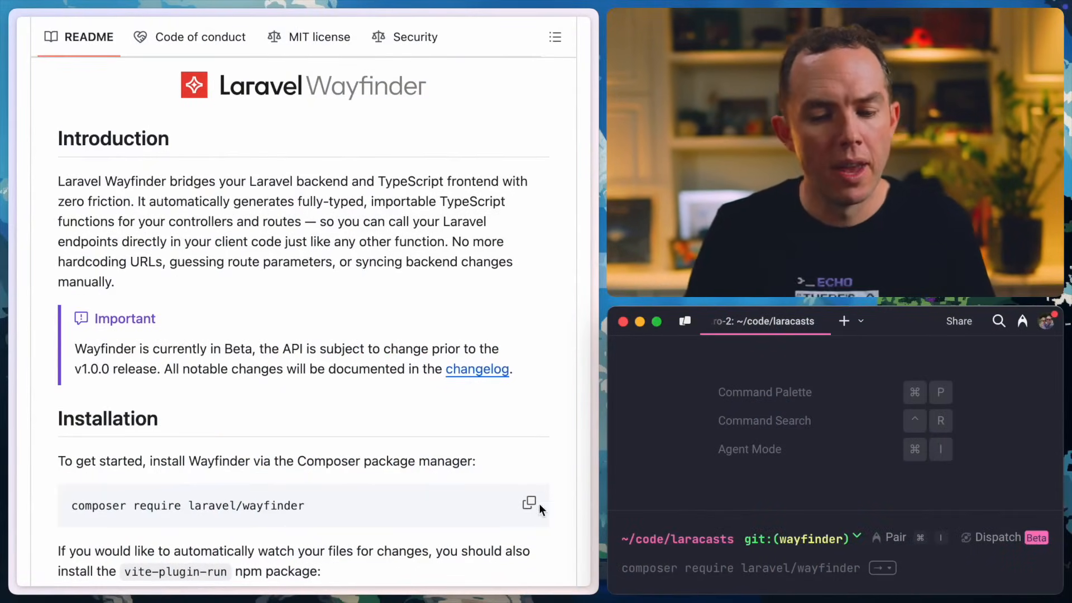
Step: Copy the composer require laravel/wayfinder command from the README and review the vite.config.js plugin example
scroll(down, 3)
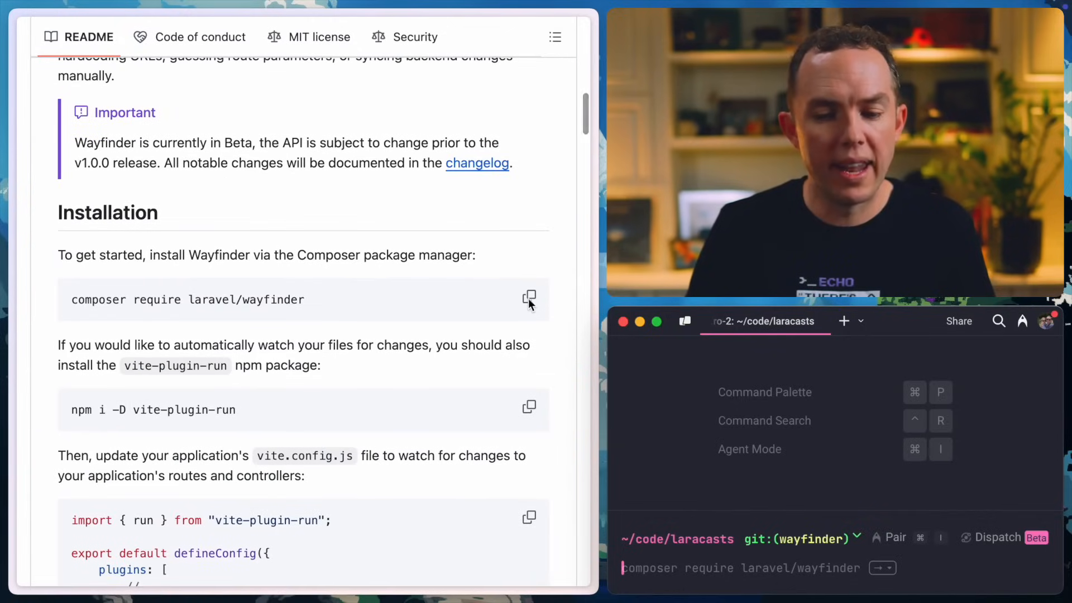
click(530, 297)
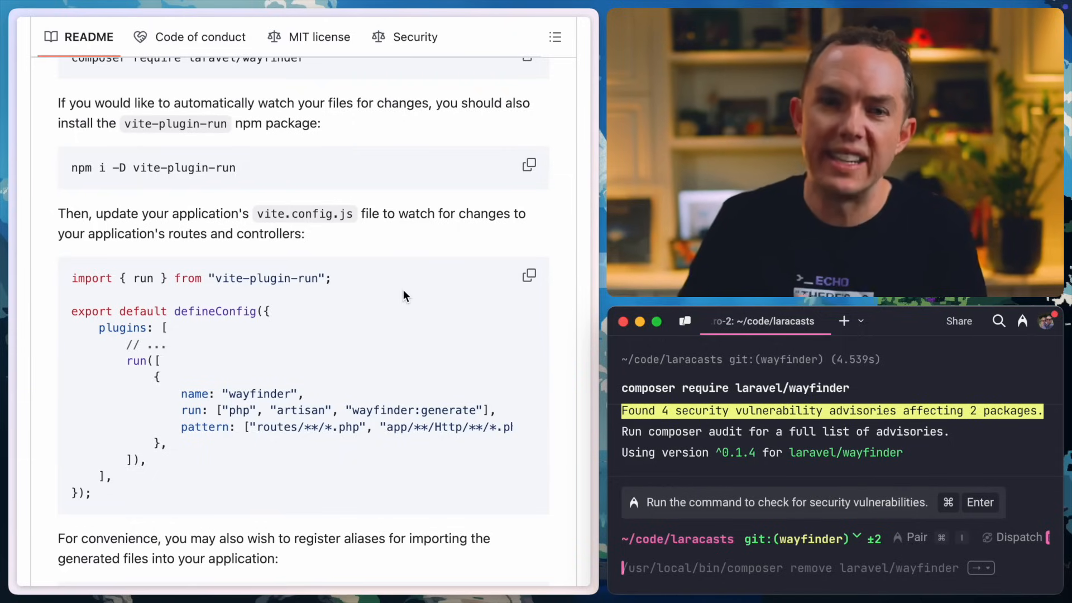
mouse_move(430, 331)
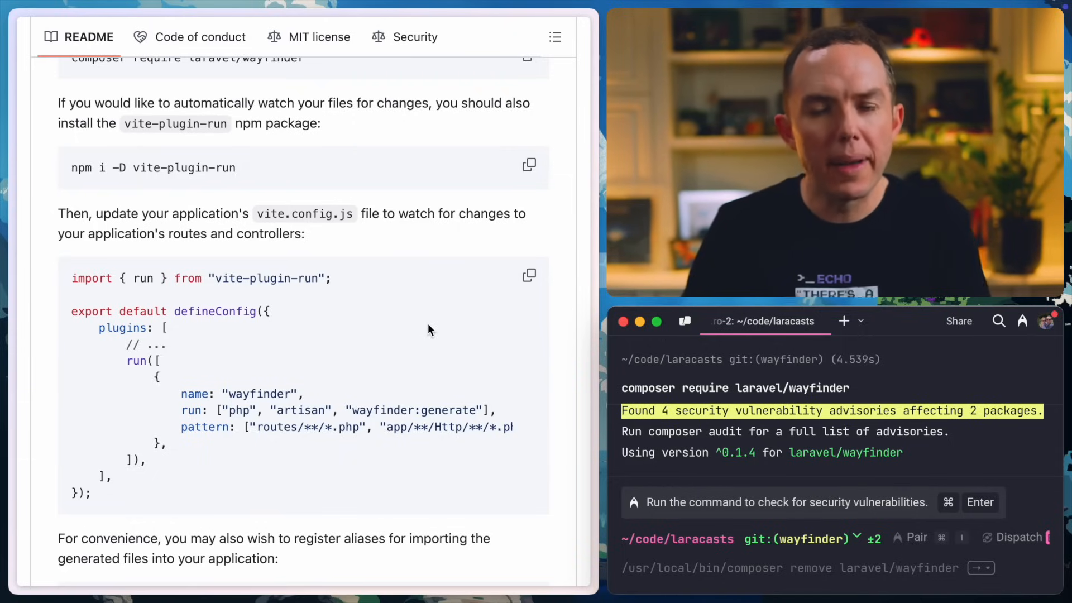
scroll(down, 3)
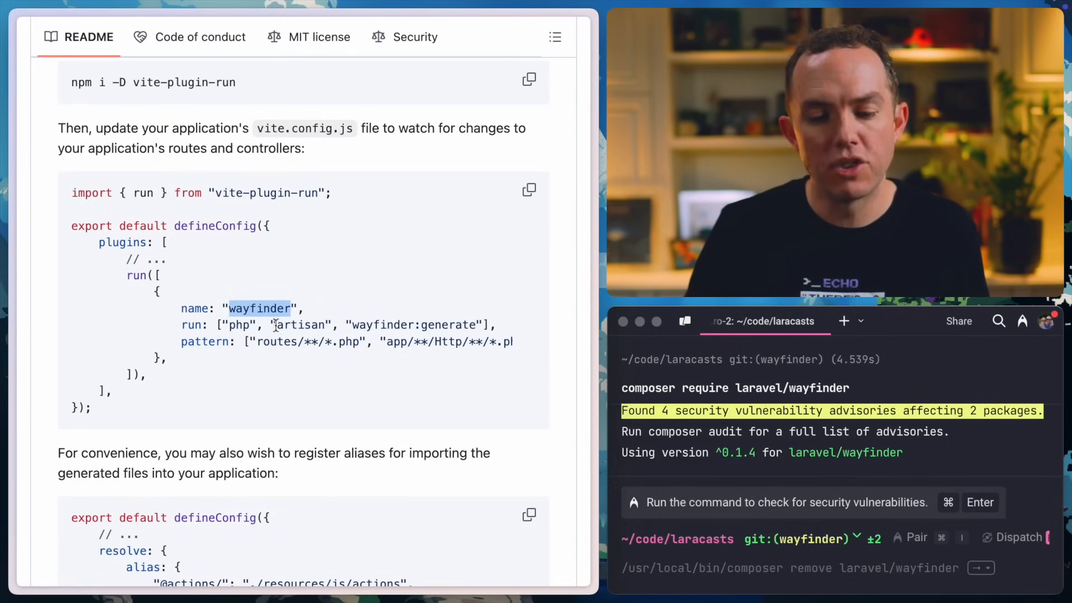
double_click(415, 325)
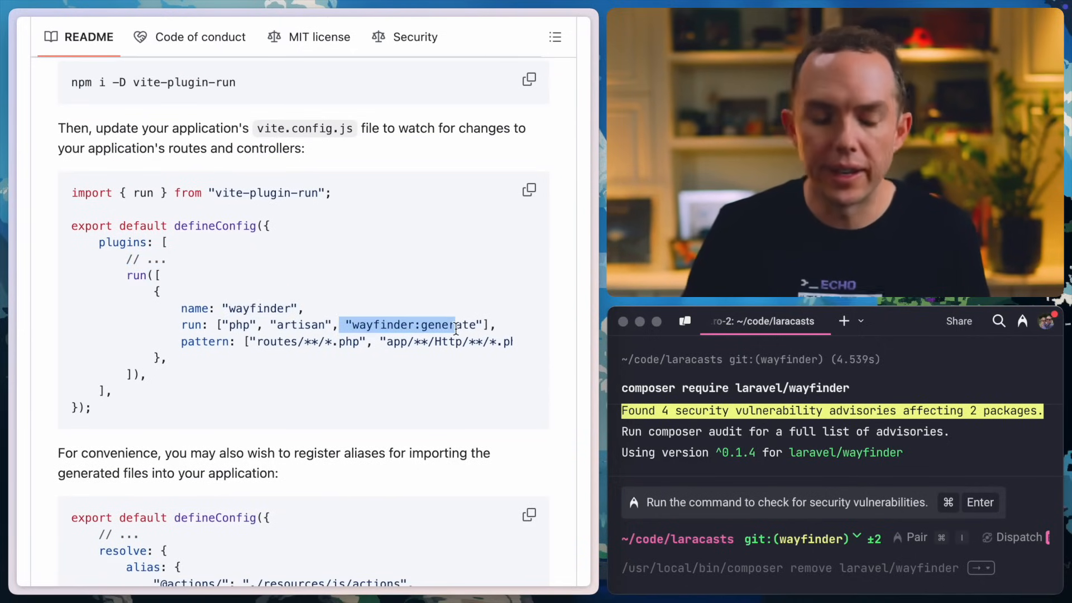
scroll(down, 3)
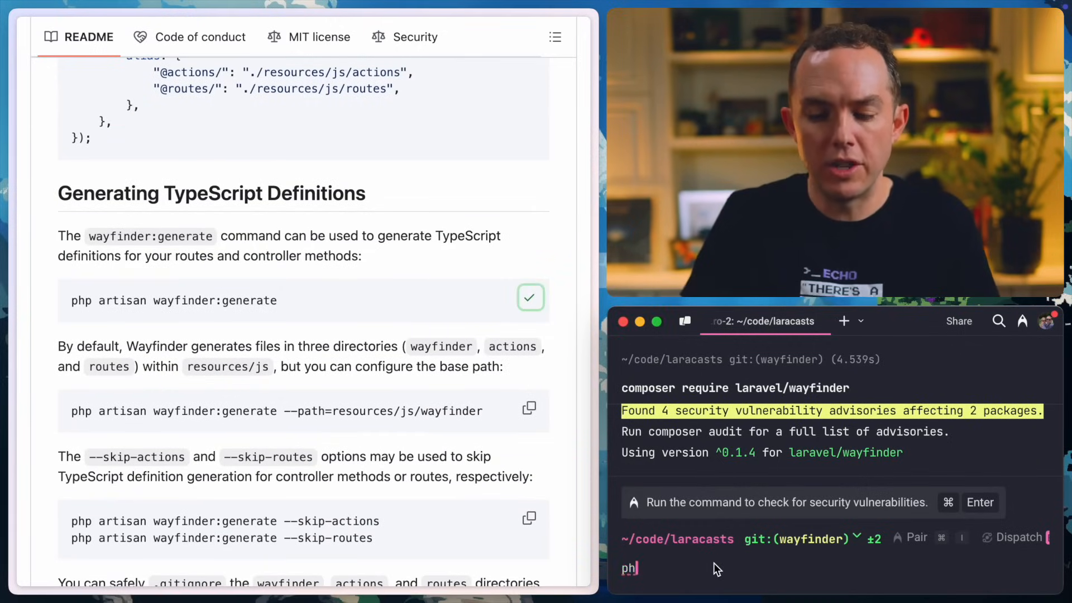
Step: Run php artisan wayfinder:generate to build TypeScript definitions for routes and controller actions
text(php artisan wayfinder:gene)
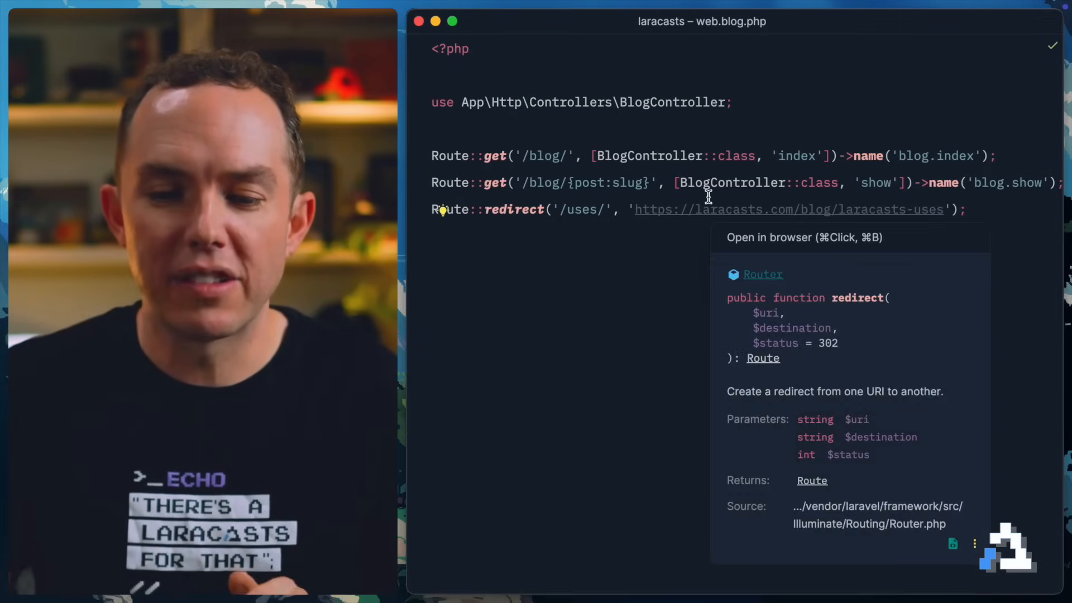
mouse_move(621, 300)
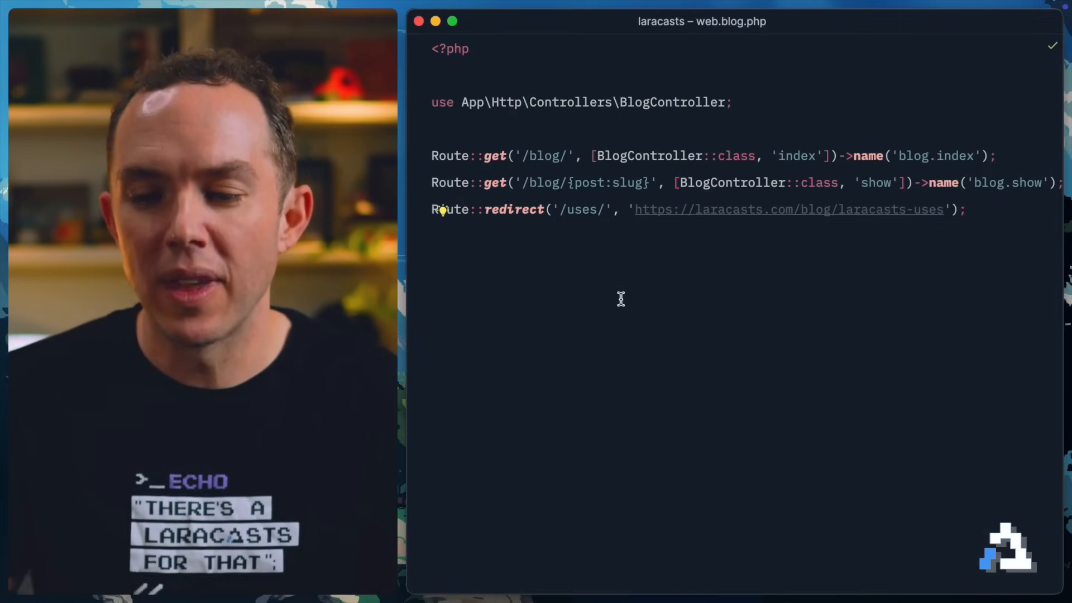
mouse_move(640, 305)
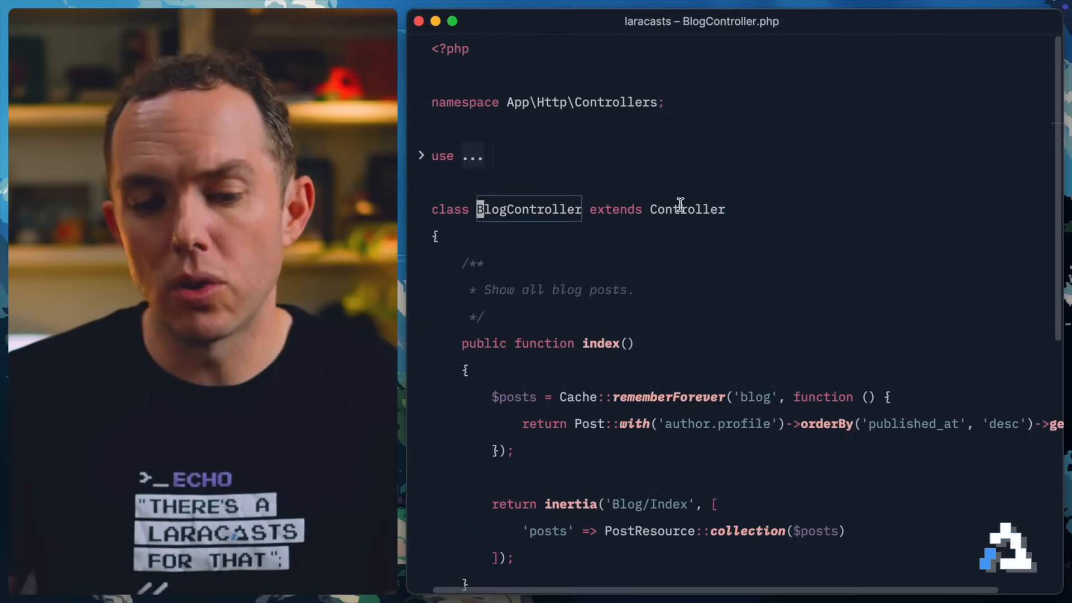
Step: Review web.blog.php, BlogController's index and show methods, and the Blog/Index.vue page
scroll(down, 3)
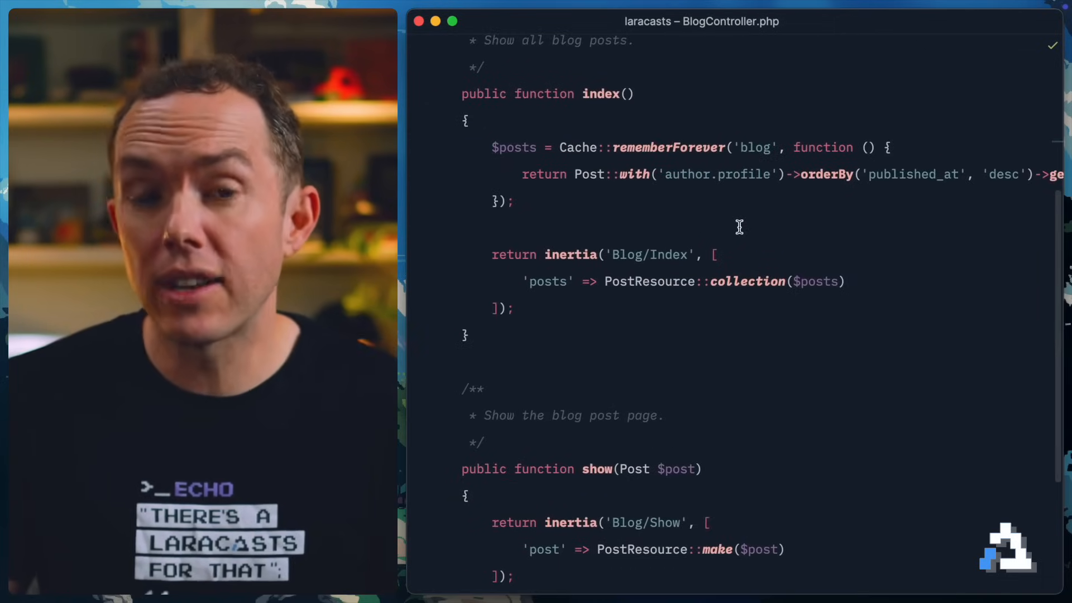
scroll(down, 3)
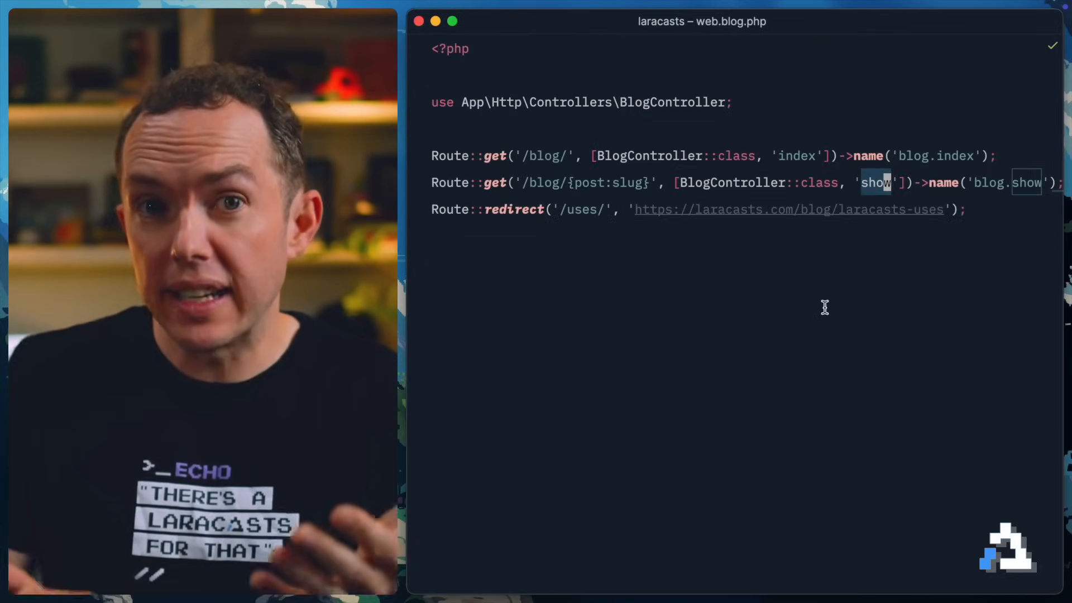
mouse_move(787, 149)
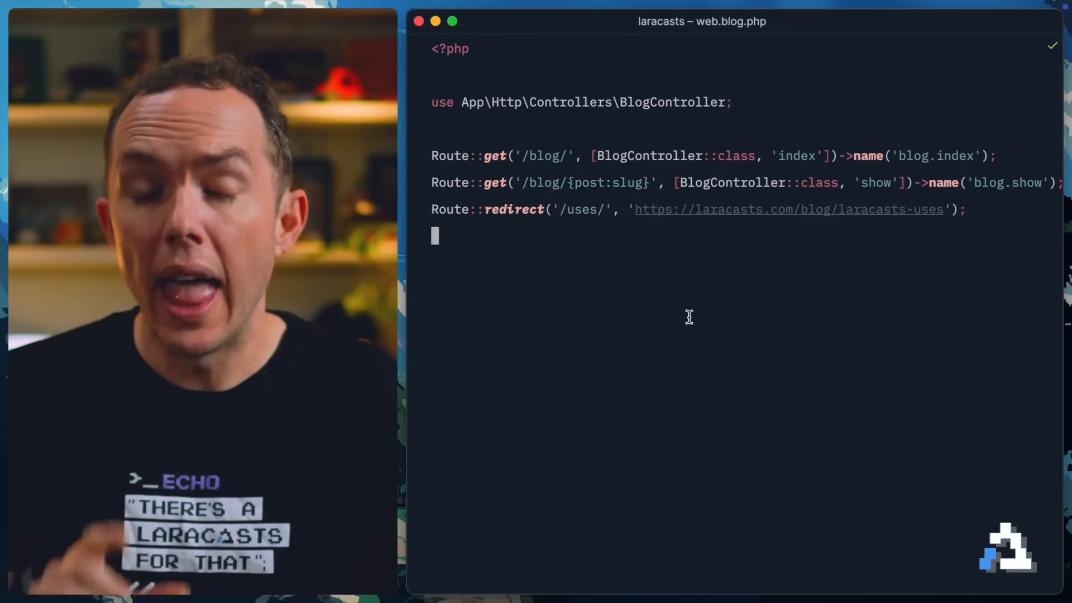
mouse_move(822, 250)
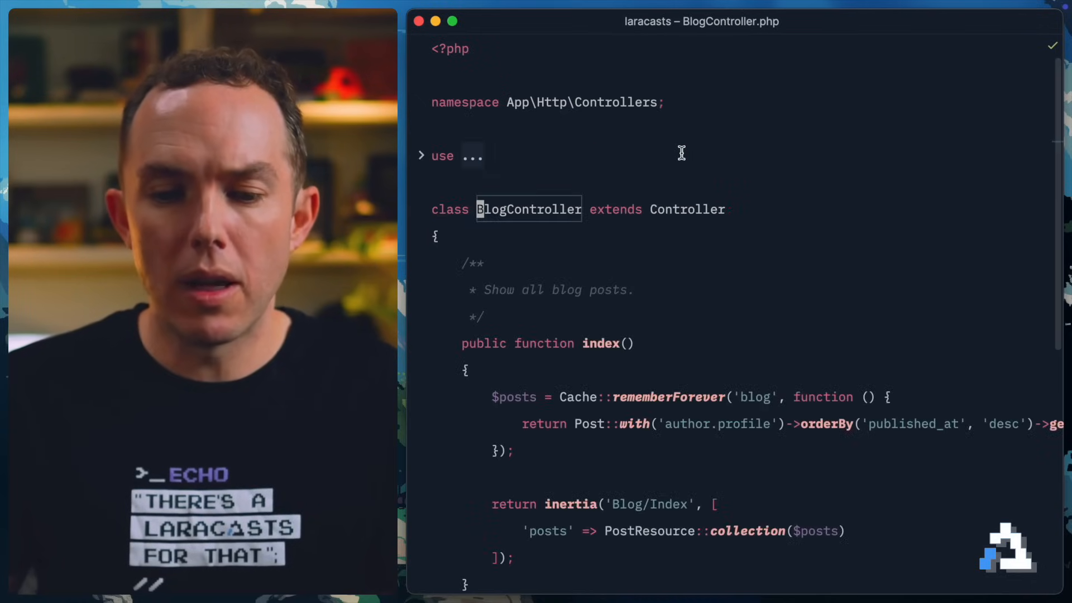
scroll(down, 3)
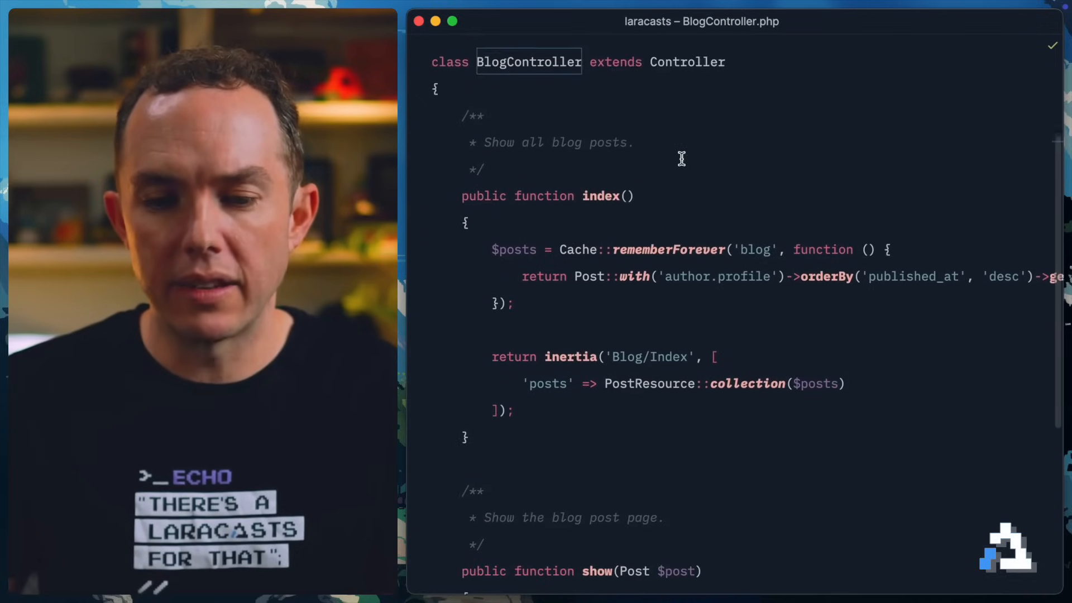
scroll(down, 3)
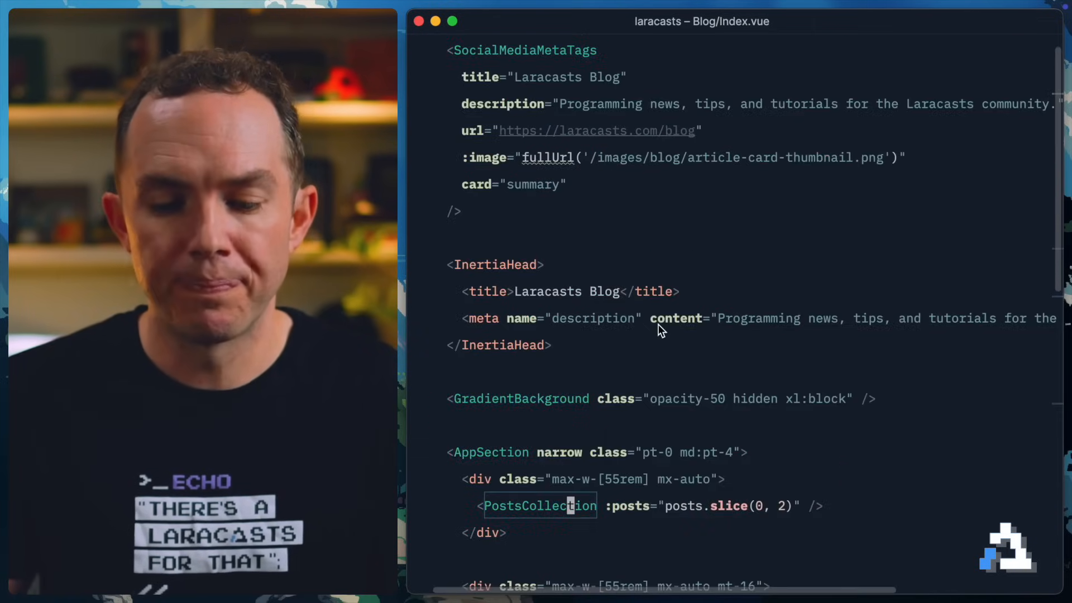
scroll(down, 3)
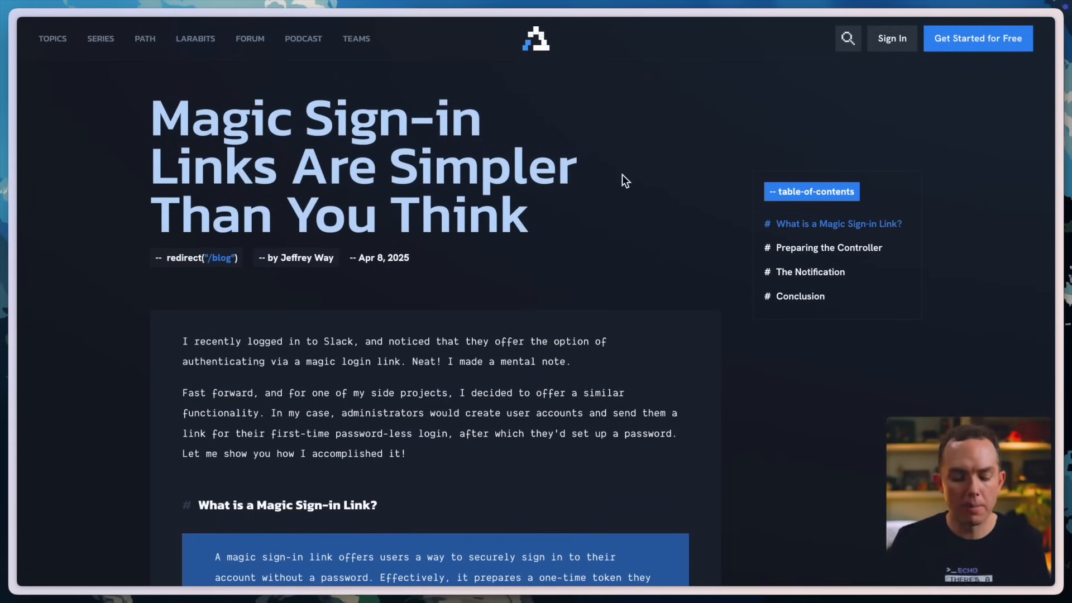
mouse_move(667, 195)
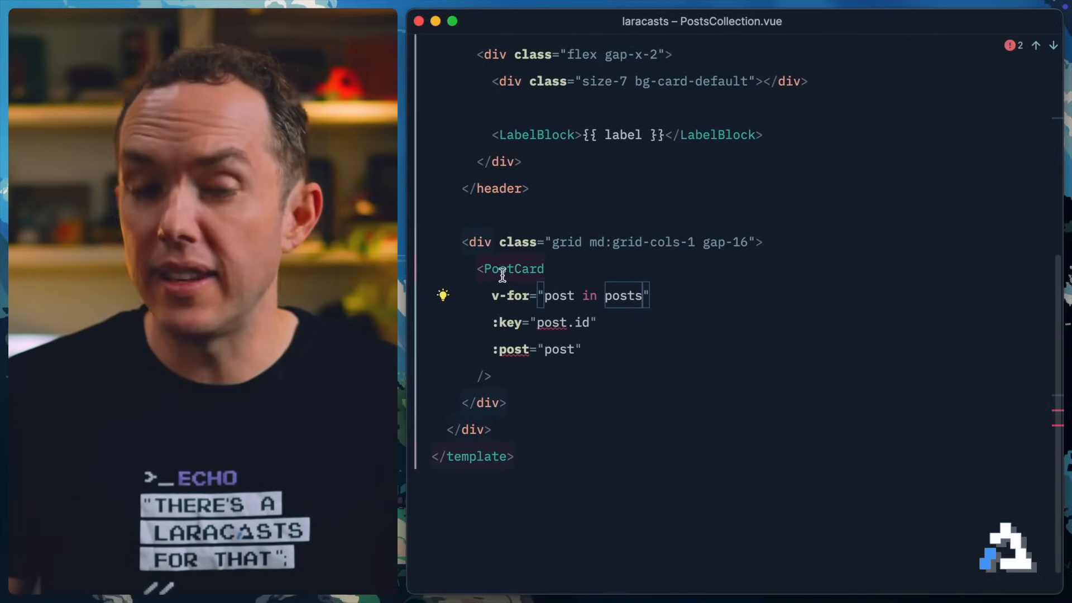
Step: Jump from the PostCard tag into PostCard.vue to inspect the title link's hardcoded href
click(513, 269)
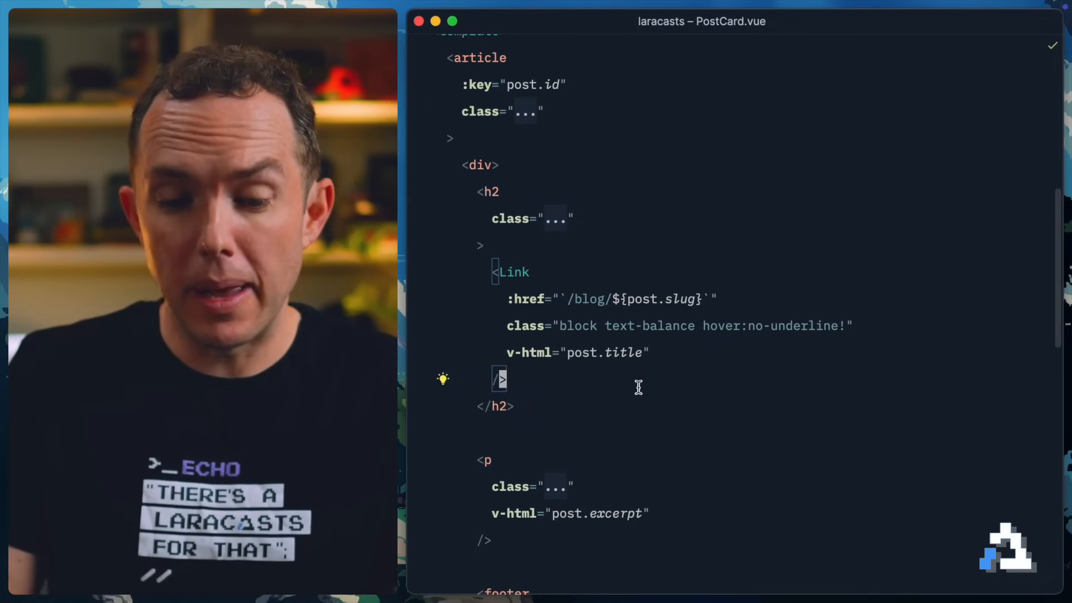
Step: Find BlogController and trace PostResource's path field to Post::path() returning the blog.show route
text(Blog)
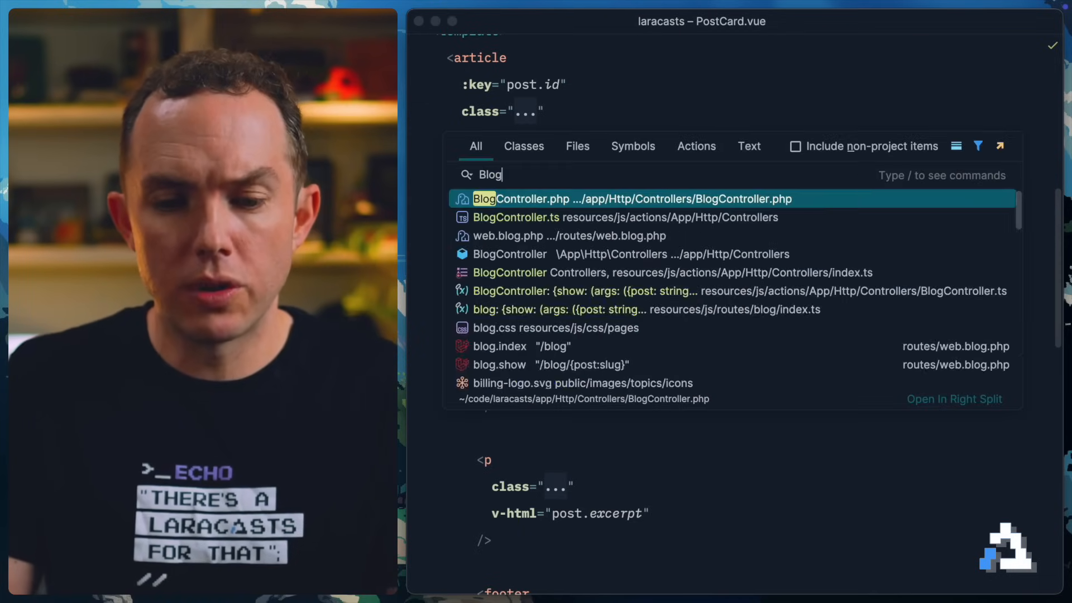
click(622, 199)
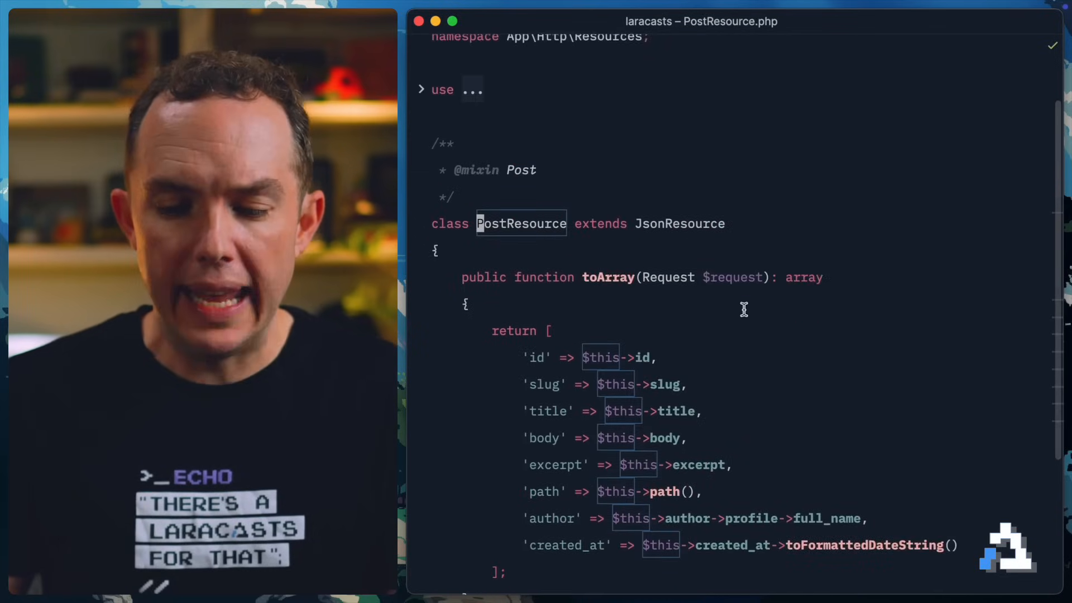
scroll(down, 3)
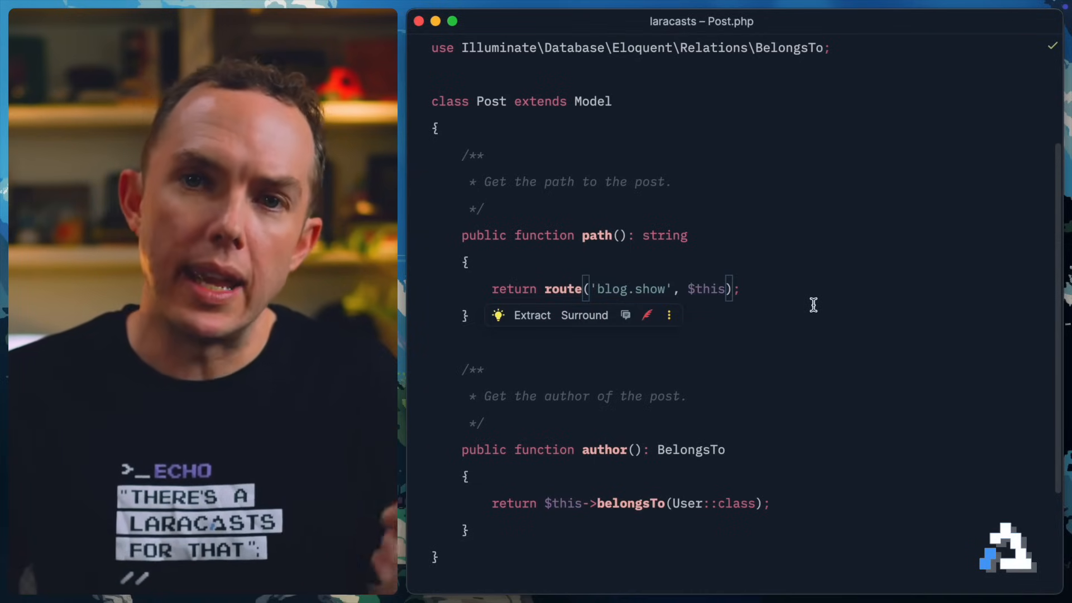
double_click(596, 235)
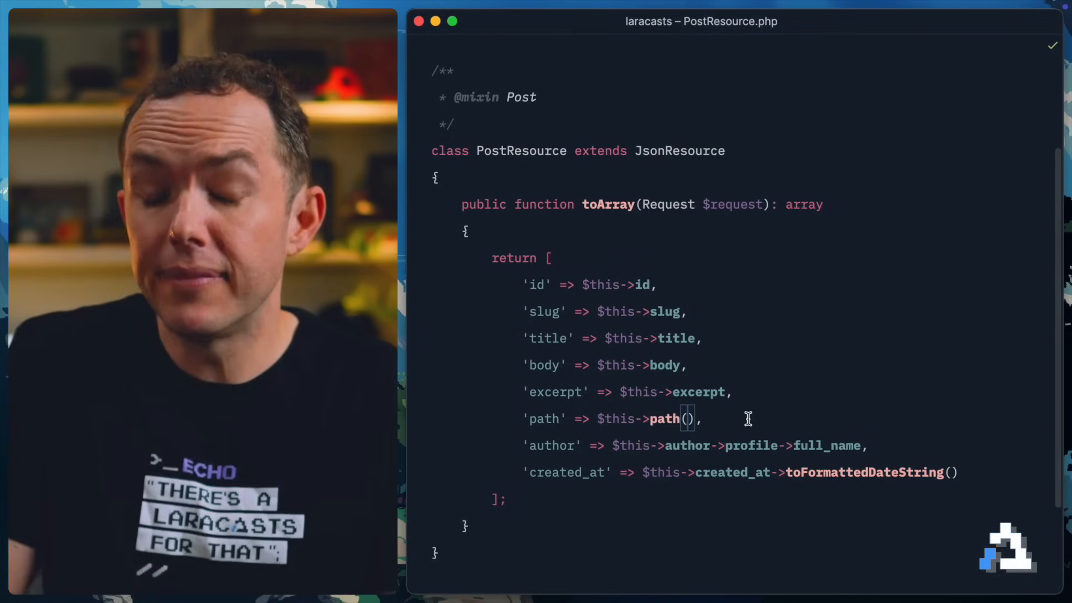
Step: Reopen PostCard.vue from Recent Files to view its post props
key(cmd+e)
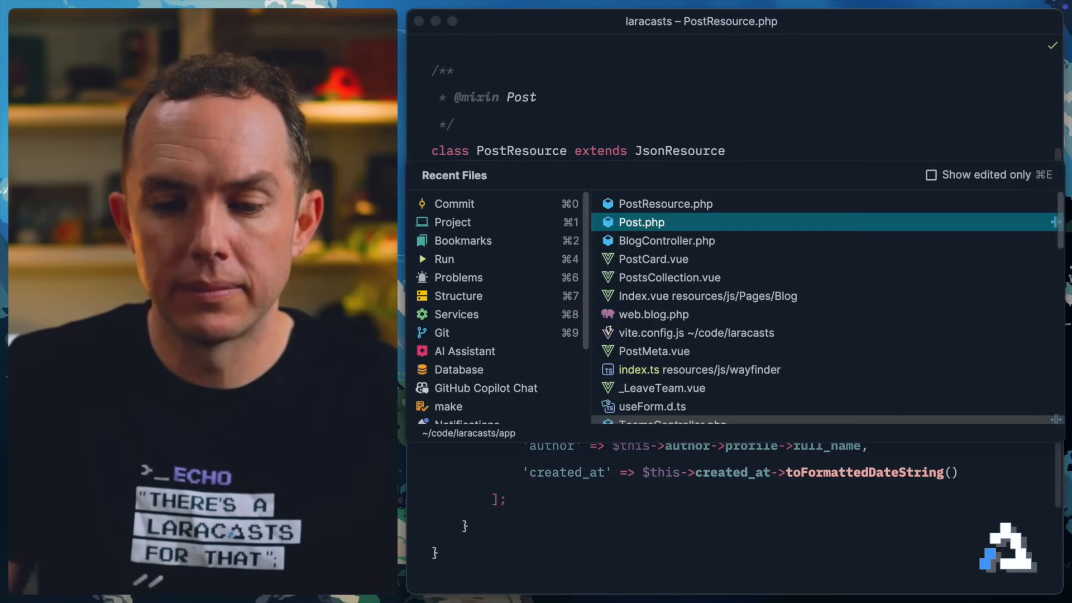
click(654, 259)
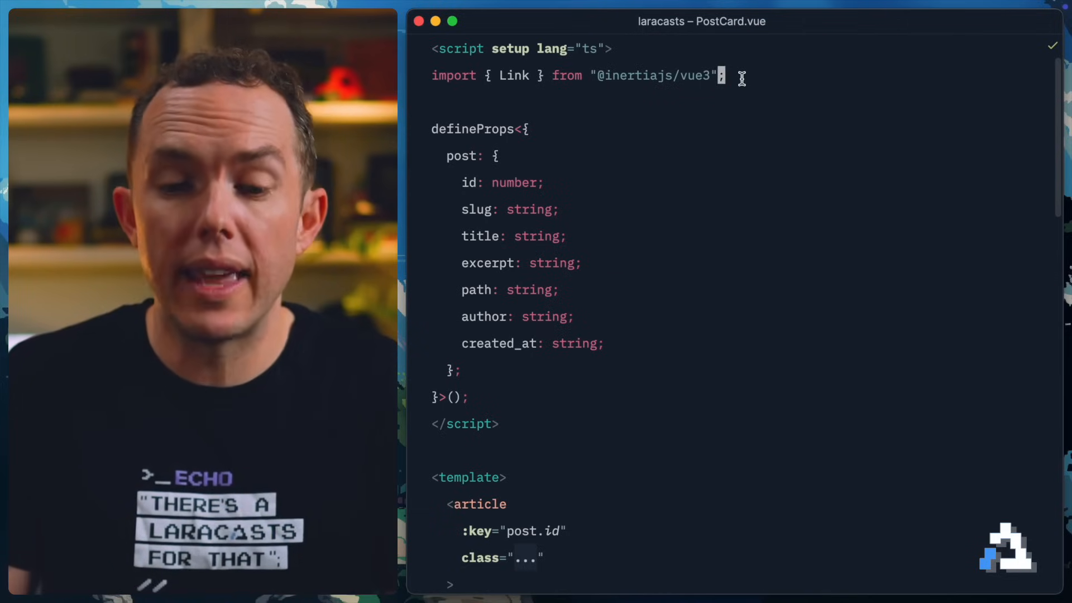
Step: Add imports for defineProps from vue and BlogController to PostCard.vue's script
text(import)
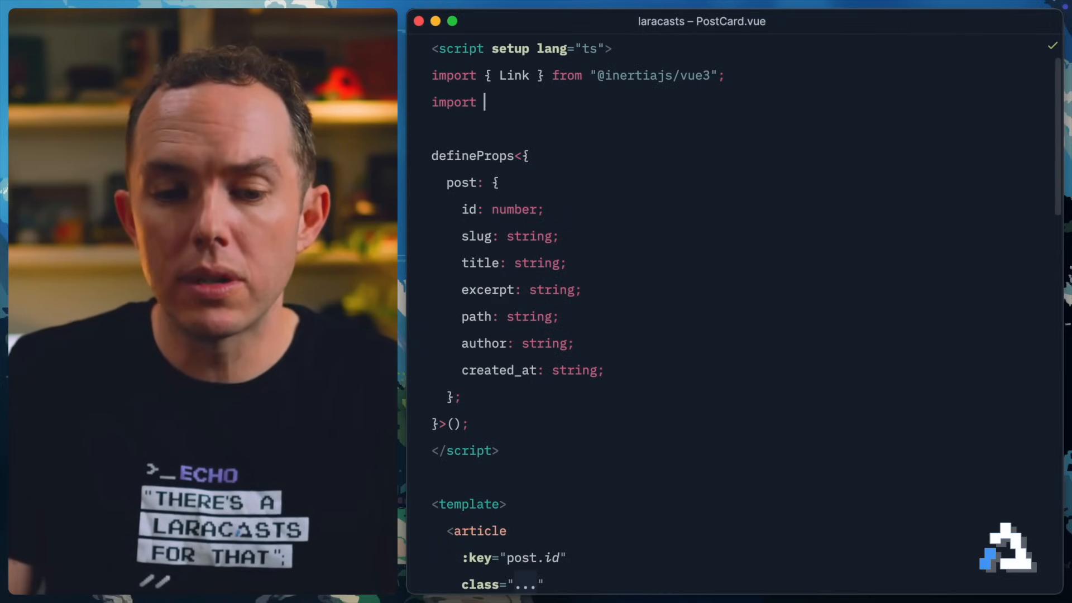
text({ defineProps } from "vue";)
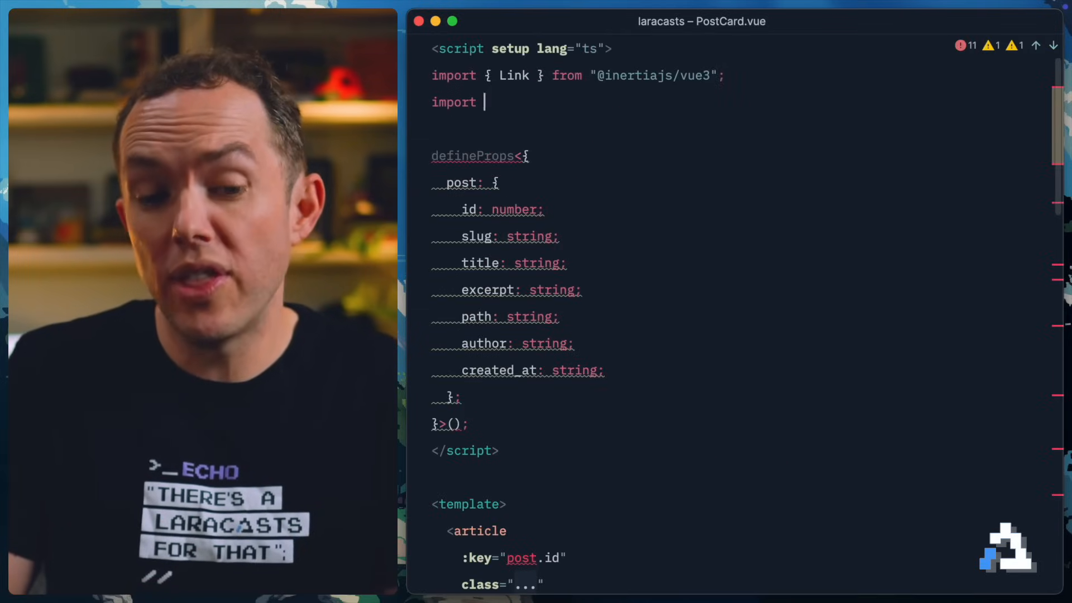
text(BlogController from "@/actions/App/Http/Controllers/BlogController";)
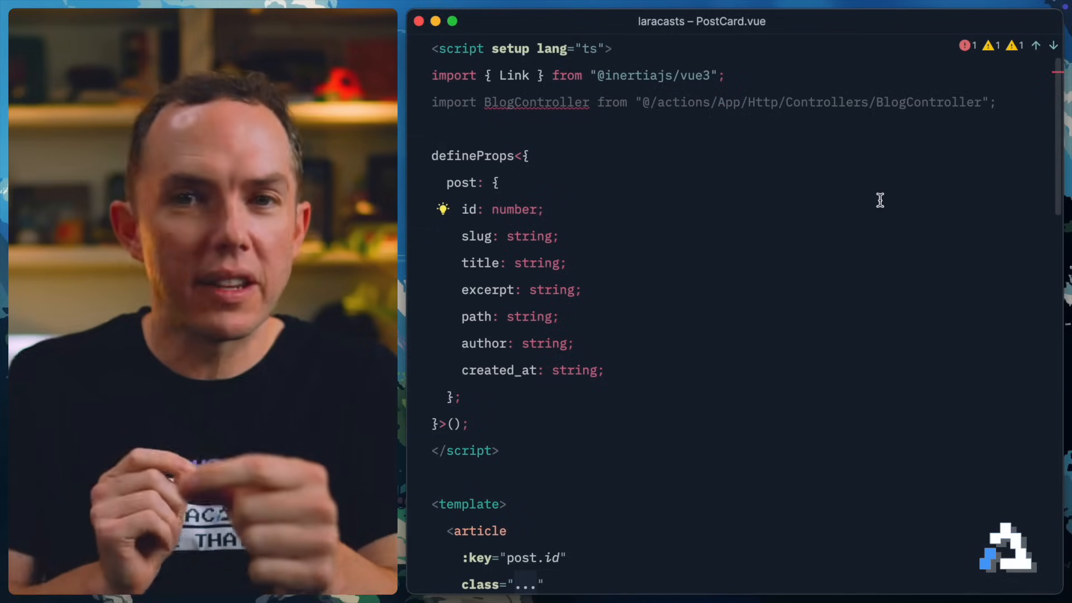
mouse_move(906, 212)
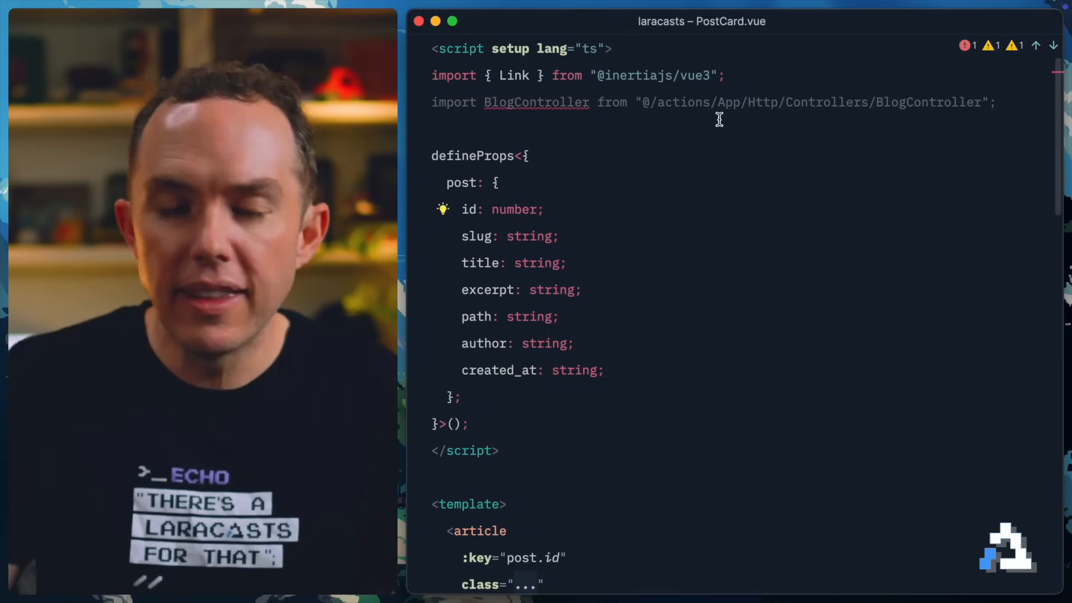
Step: Set the post title link's href to BlogController.show(post.slug)
scroll(down, 3)
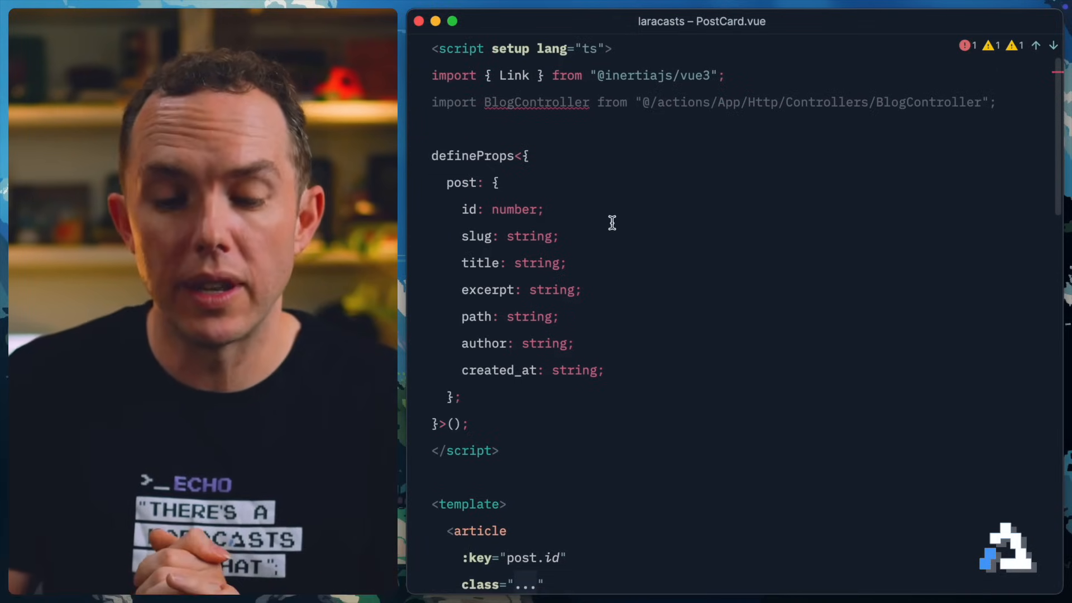
scroll(down, 3)
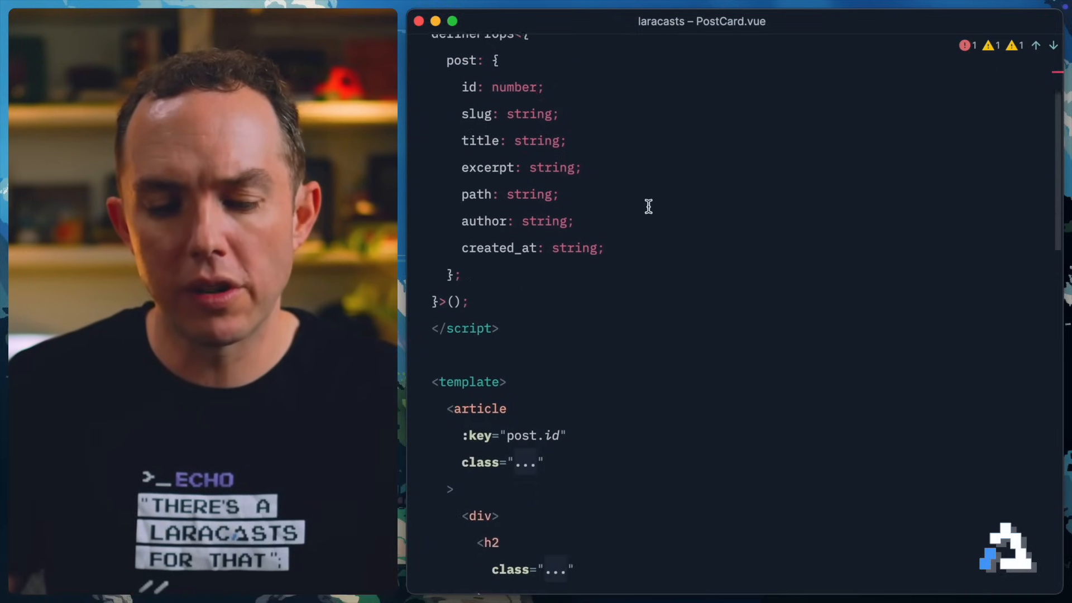
scroll(down, 3)
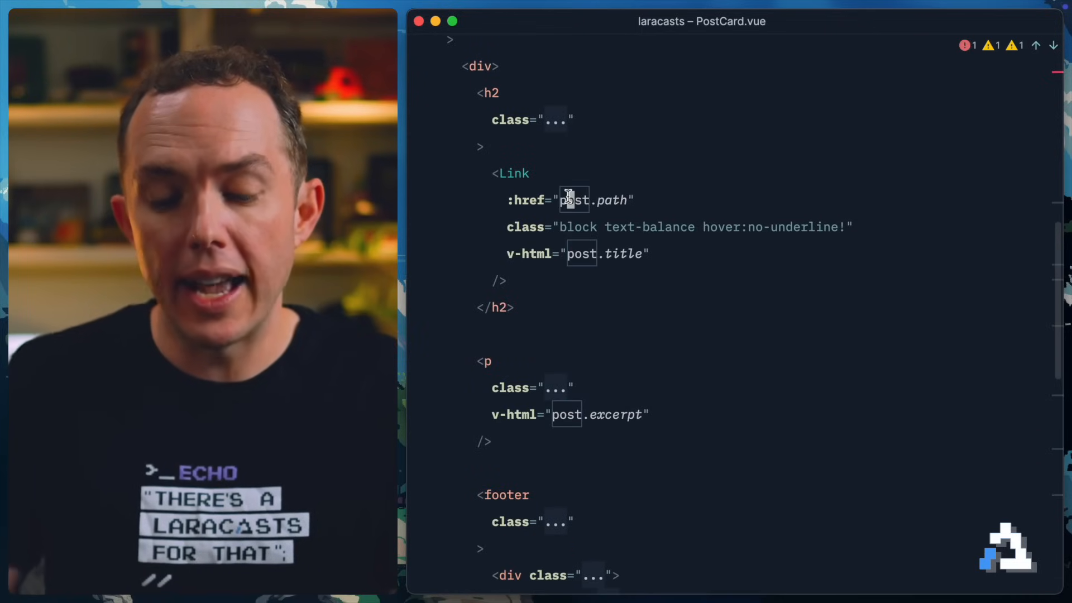
text(BlogController.show()
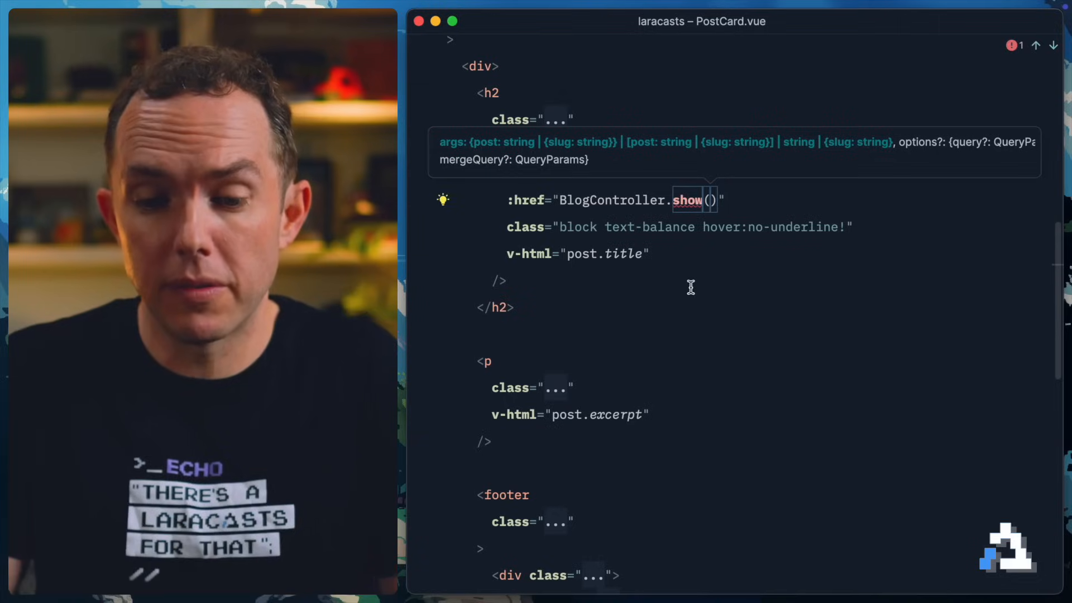
text(post.slug)
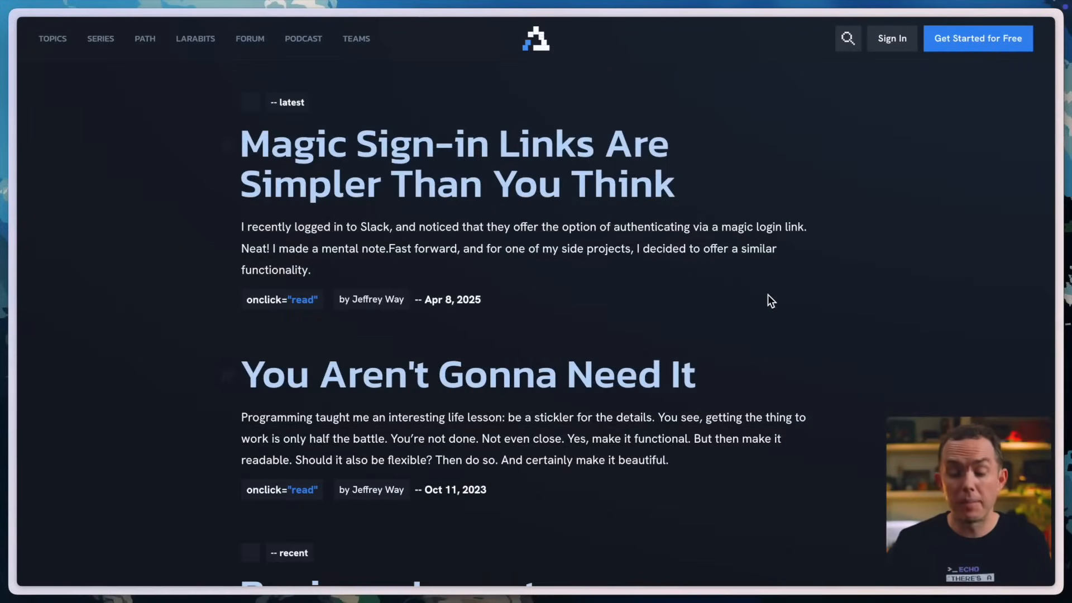
mouse_move(444, 175)
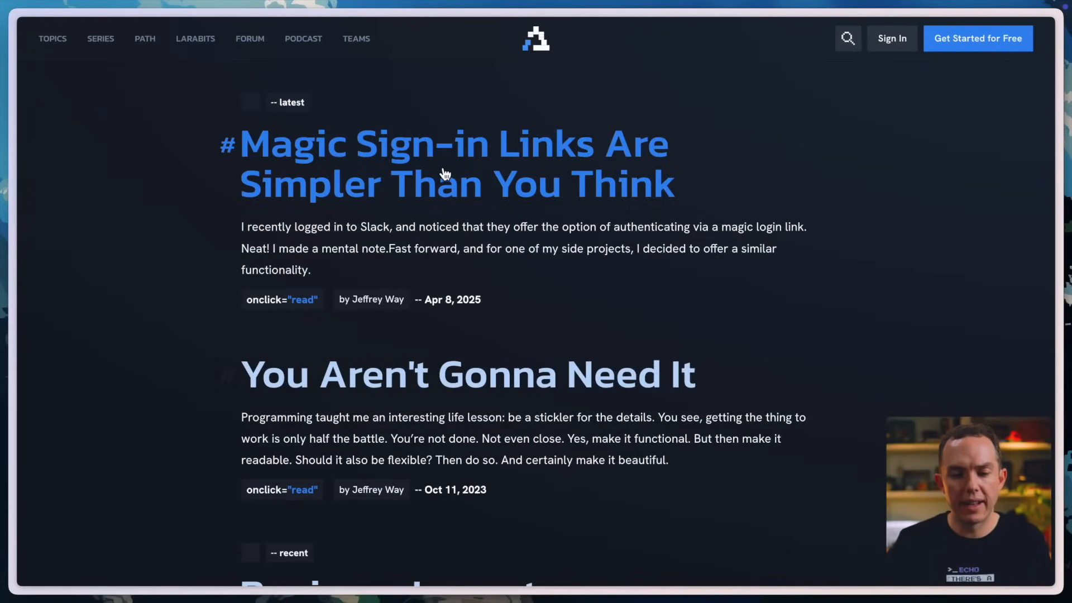
click(446, 175)
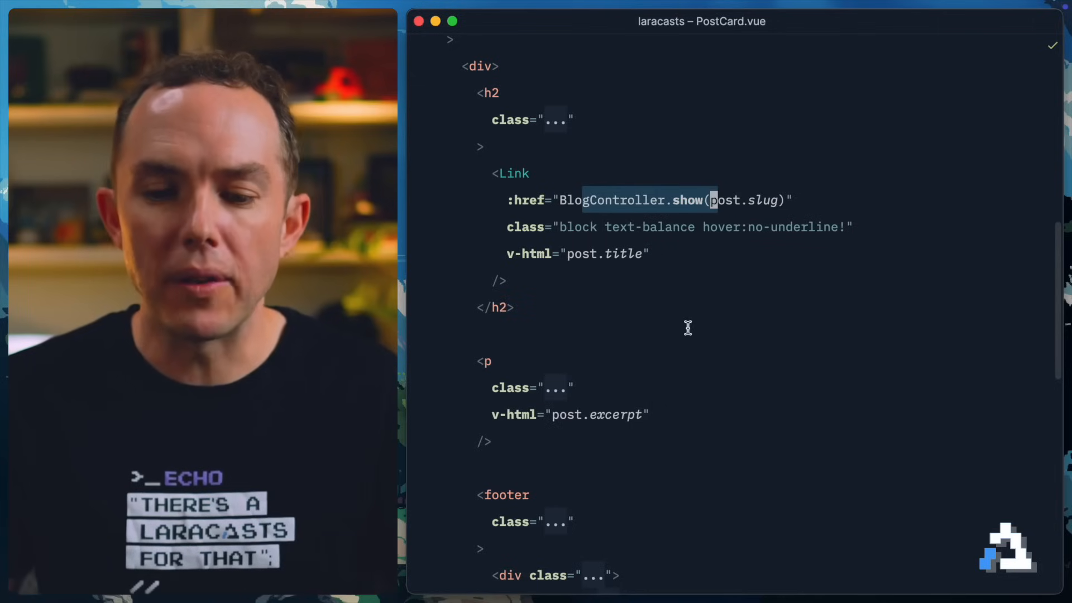
Step: Import { show } from the BlogController actions and use show(post.slug) as the href
double_click(687, 200)
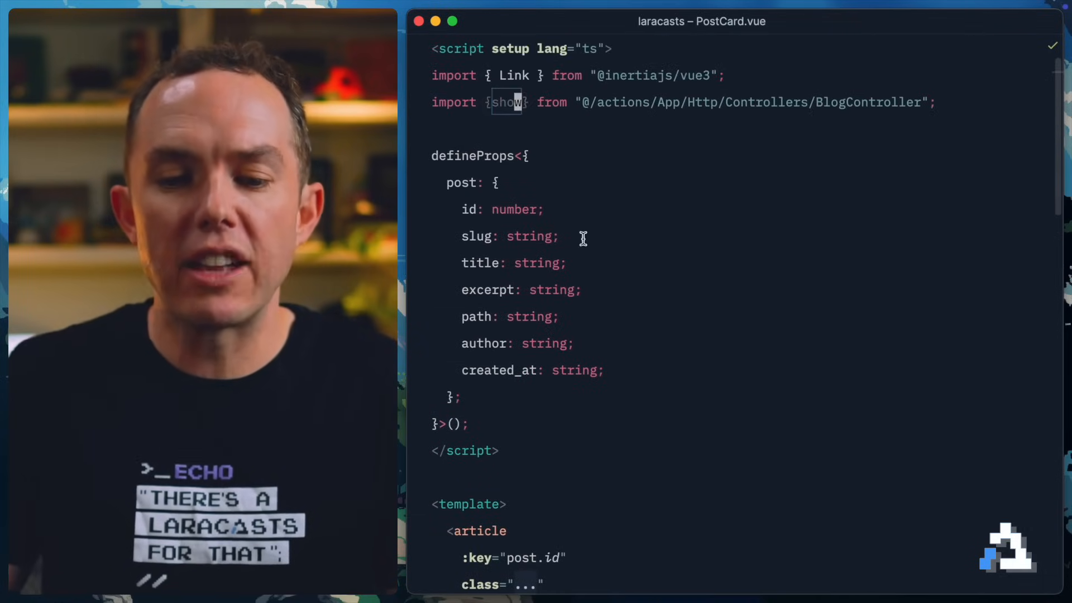
scroll(down, 3)
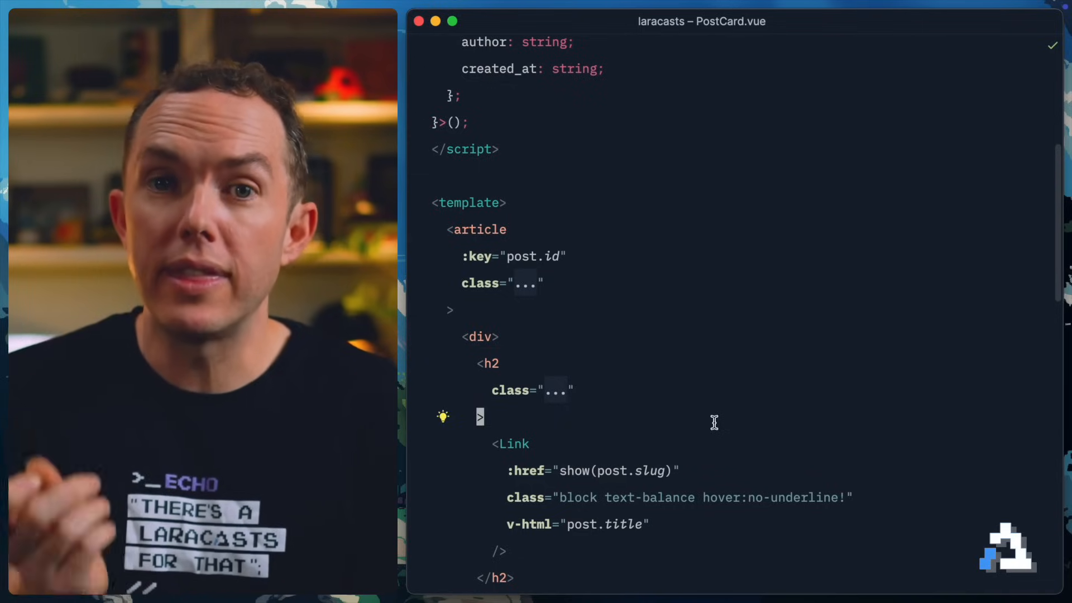
mouse_move(647, 428)
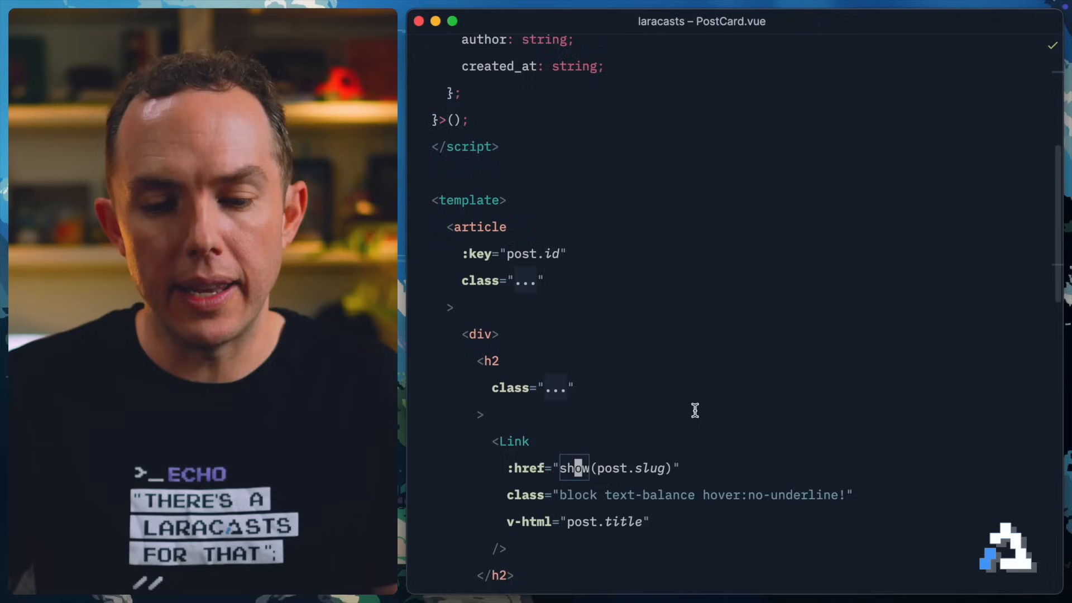
Step: Add a div below the h2 printing {{ show(post.slug).url }}
scroll(down, 3)
text({{ )
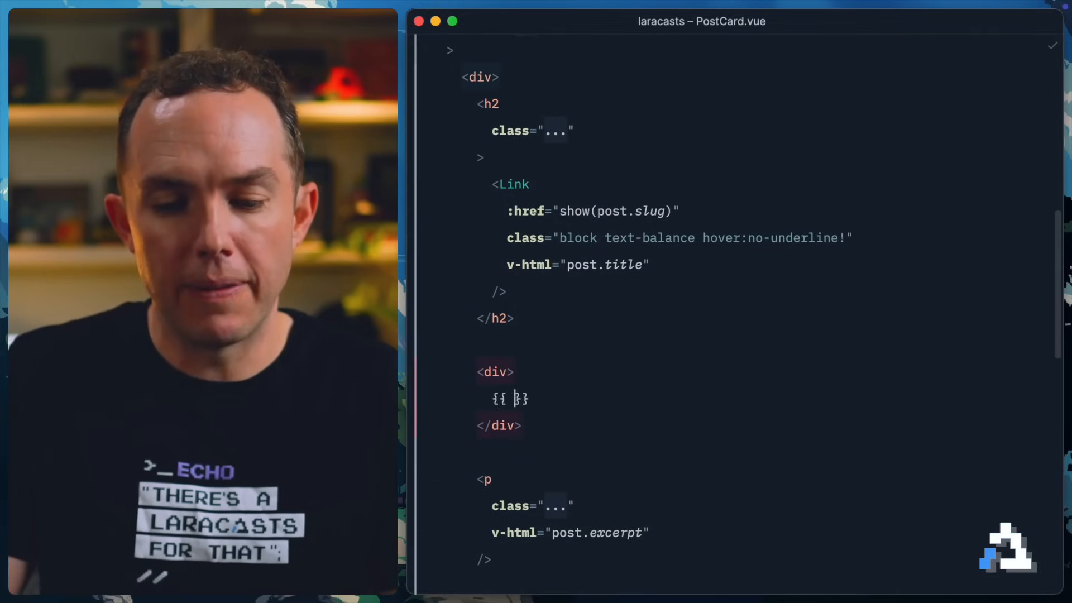
text(show(post.slug))
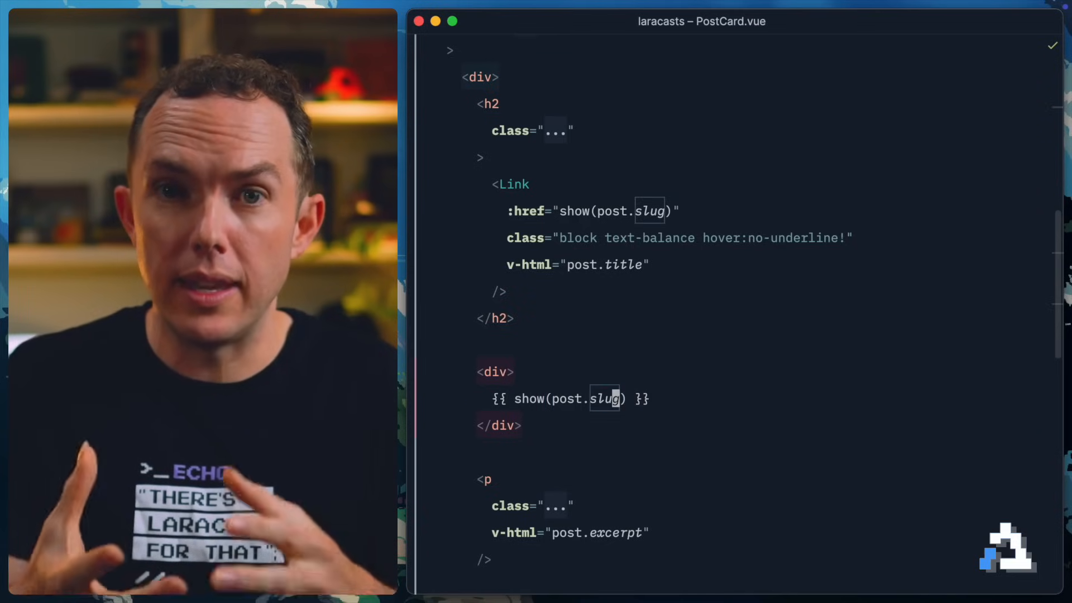
text(.url)
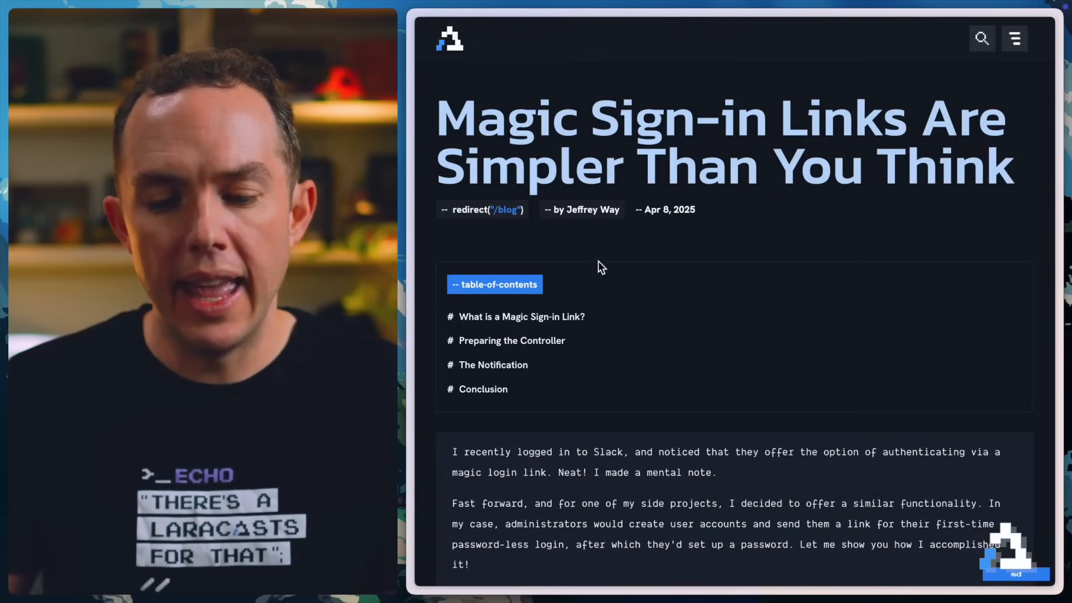
mouse_move(539, 241)
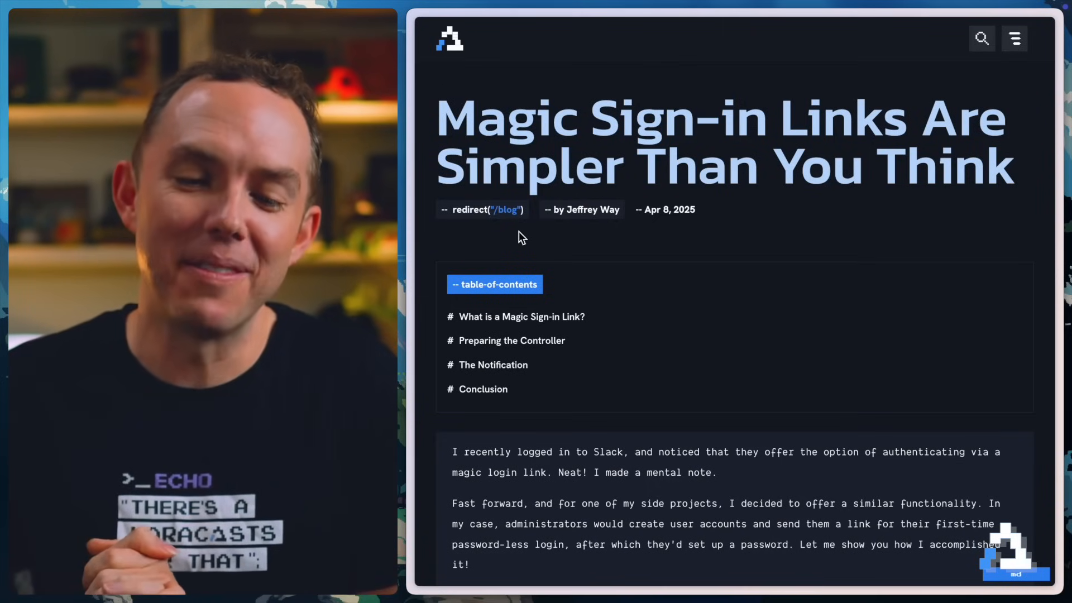
mouse_move(504, 226)
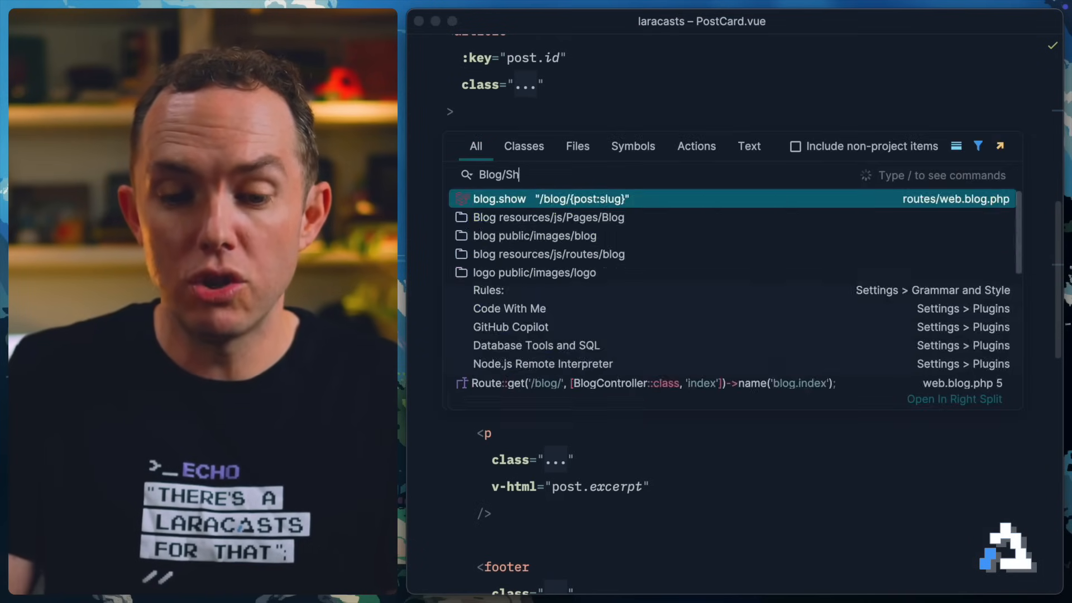
Step: Open the Blog/Show page component and navigate into PostMeta.vue
click(500, 198)
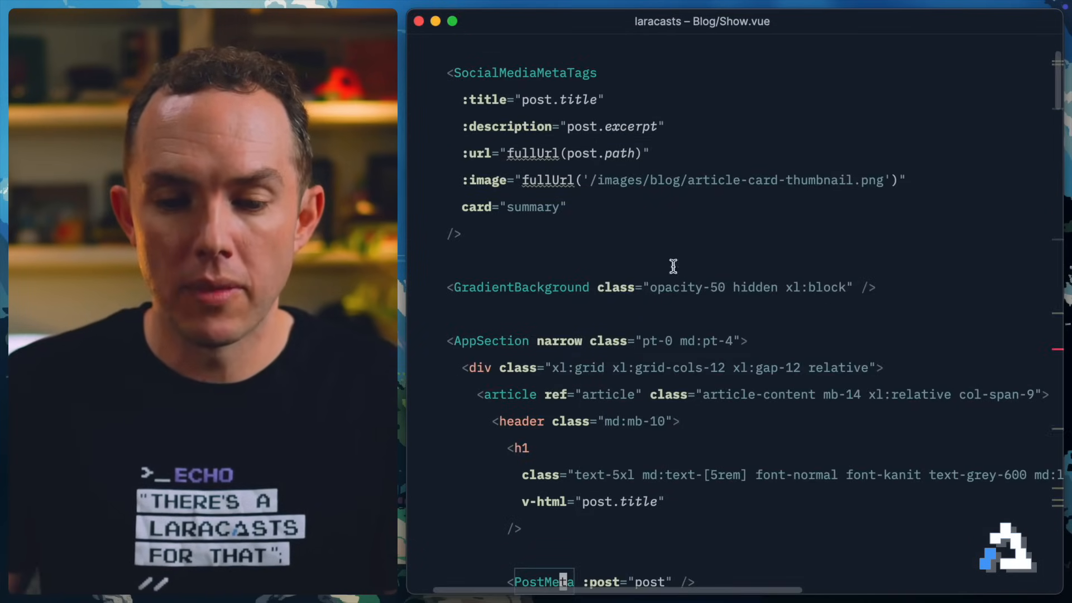
scroll(down, 3)
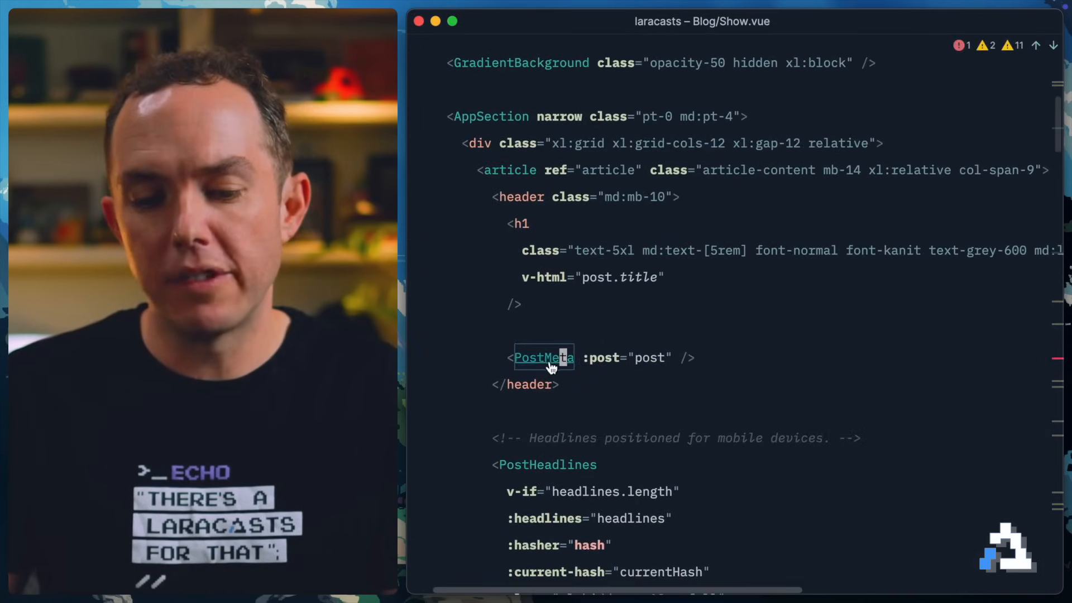
click(544, 358)
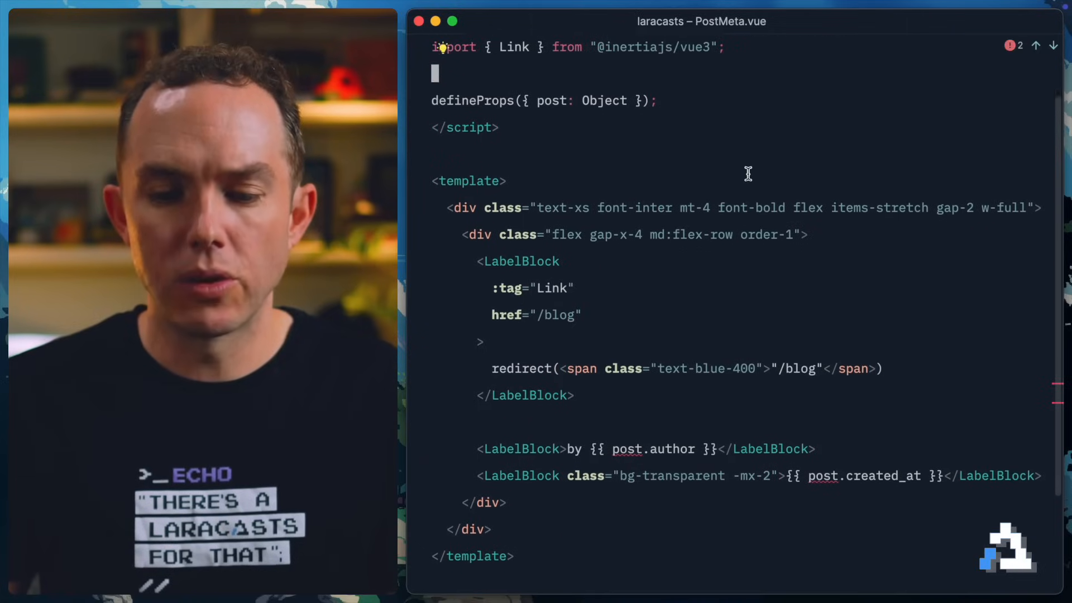
scroll(down, 3)
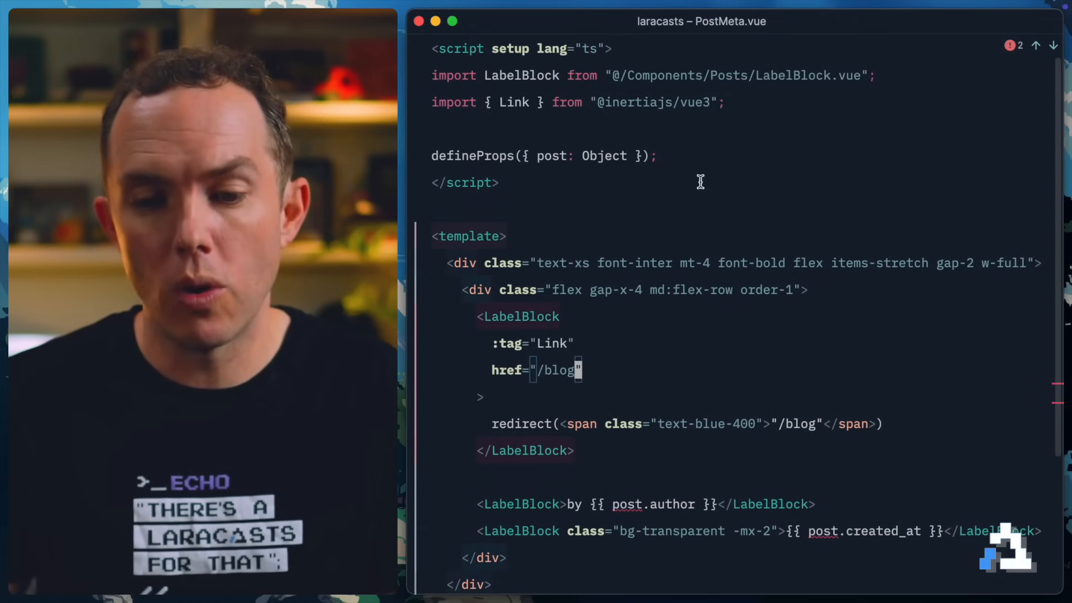
Step: Import BlogController in PostMeta.vue and set the blog link href to BlogController.index()
text(i)
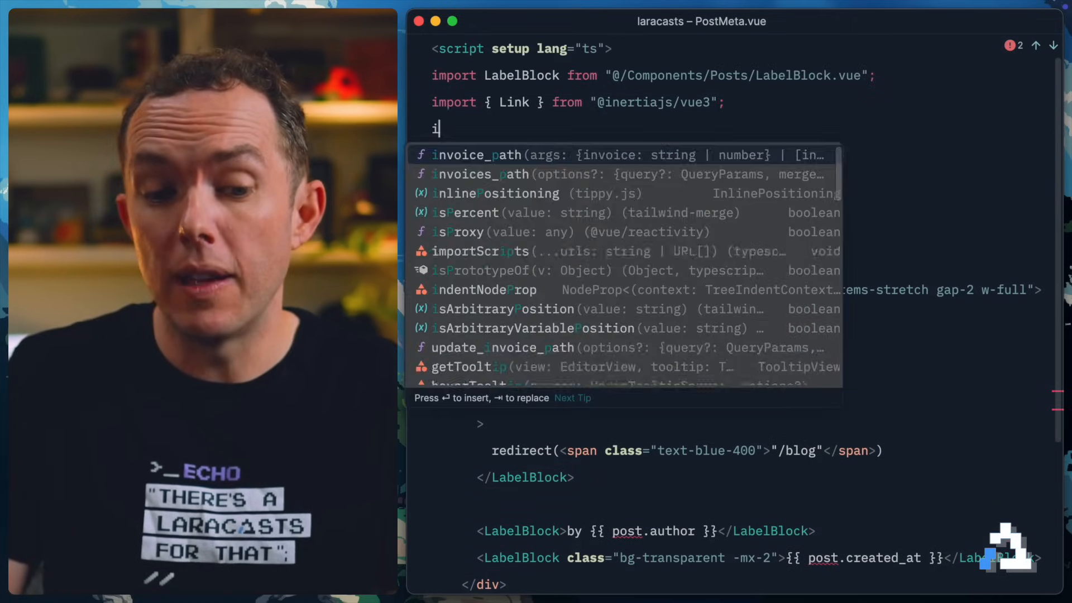
text(BlogController from "@/actions/App/Http/Controllers/BlogController";)
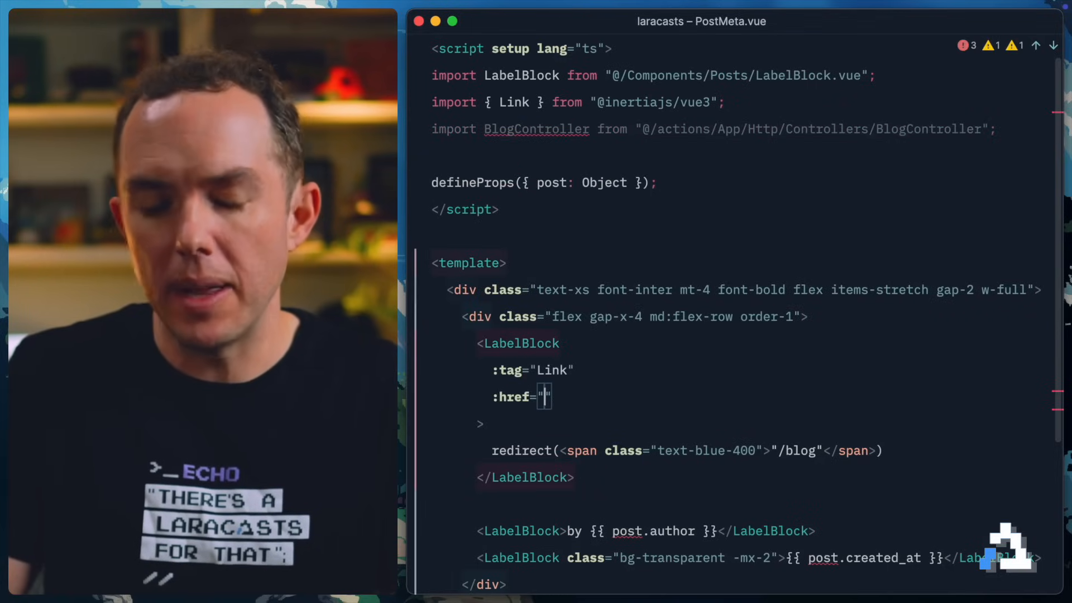
text(BlogController.sh)
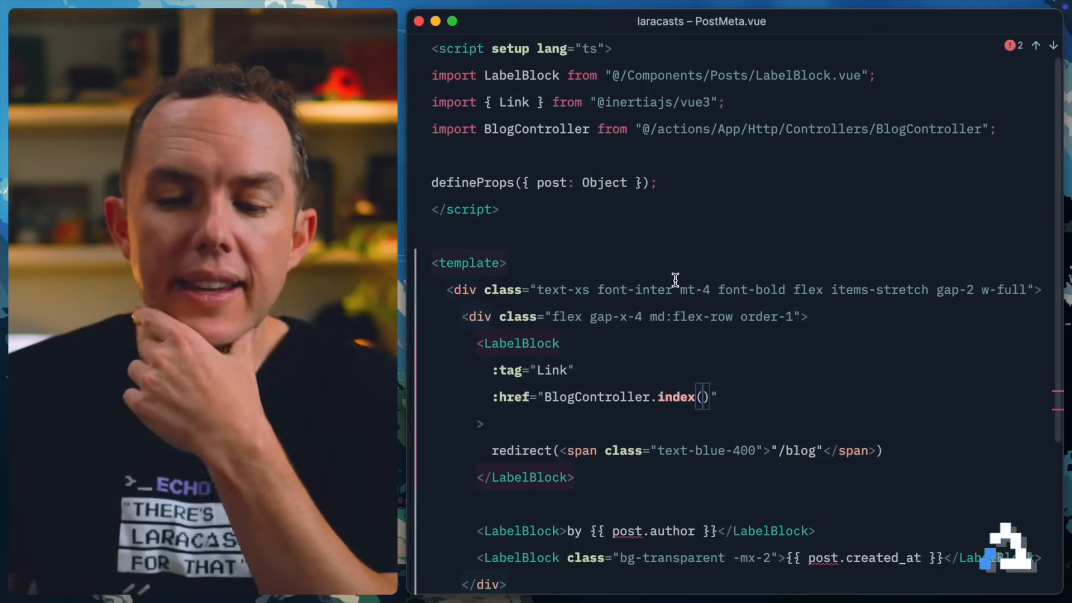
scroll(down, 3)
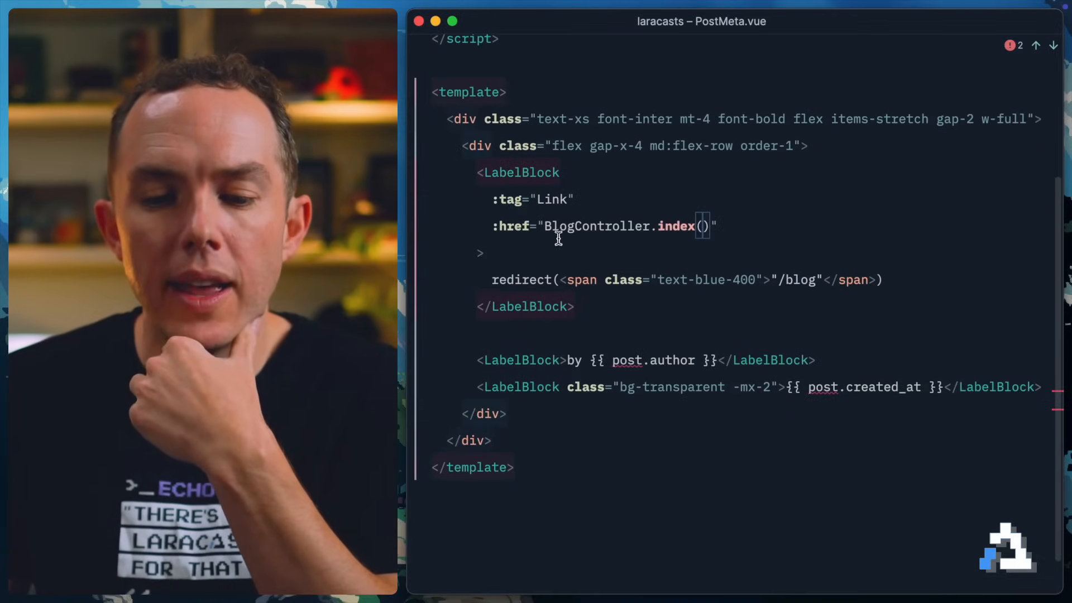
double_click(675, 226)
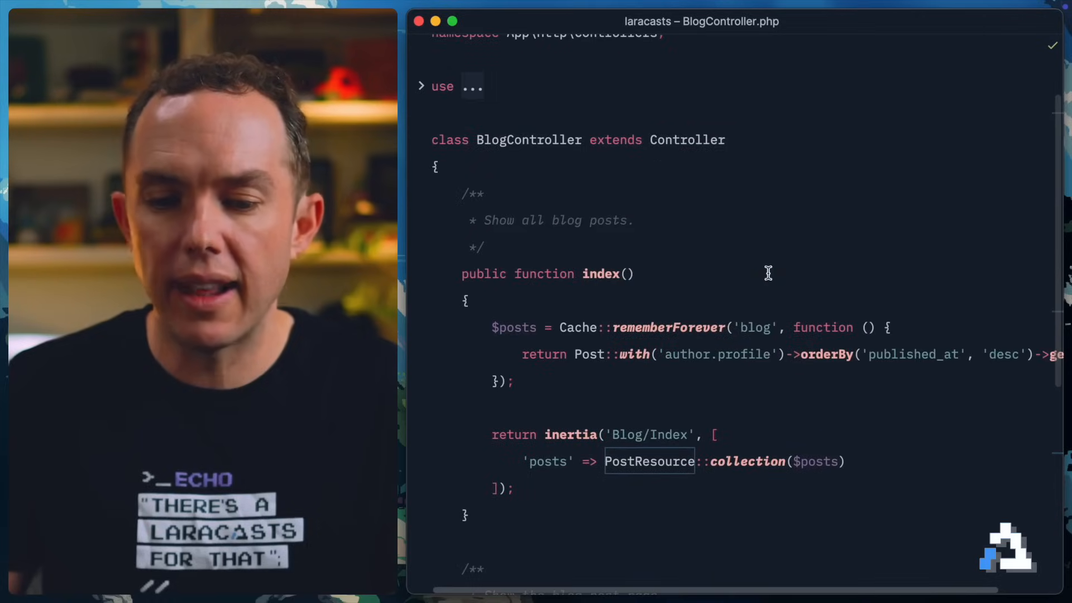
Step: Return to the PostMeta.vue component to rework its BlogController import
click(631, 516)
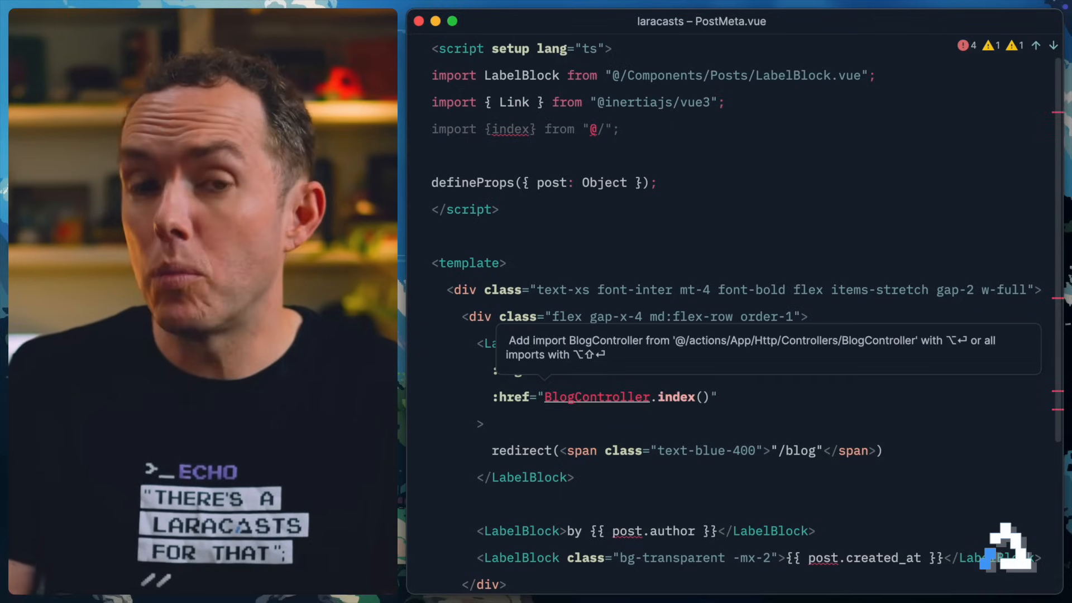
Step: Import index from "@/routes/blog" and use index() in the link's :href
text(routes/blog/index)
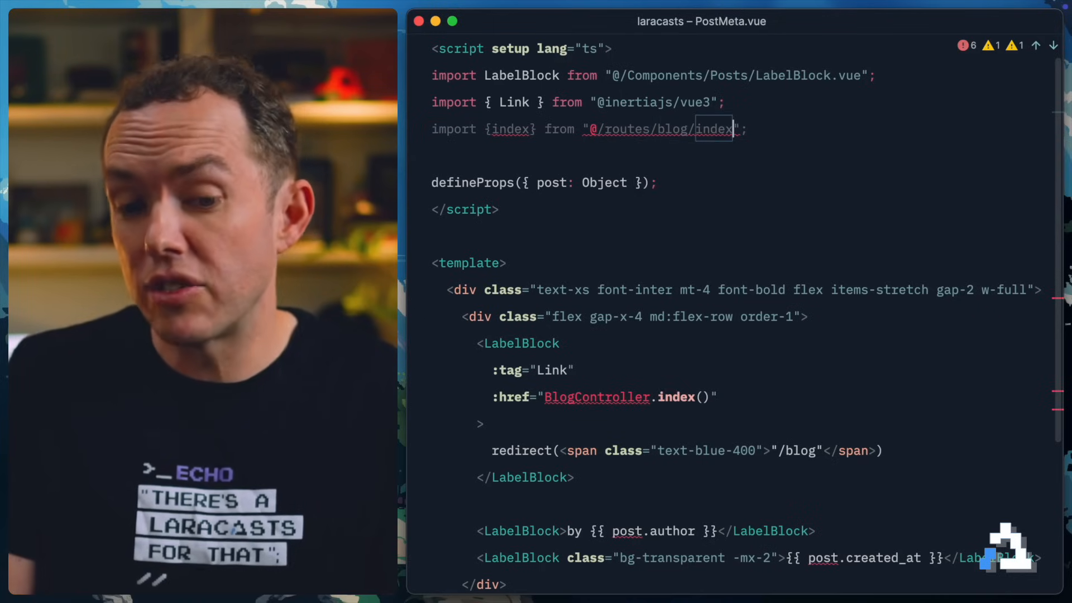
key(Backspace)
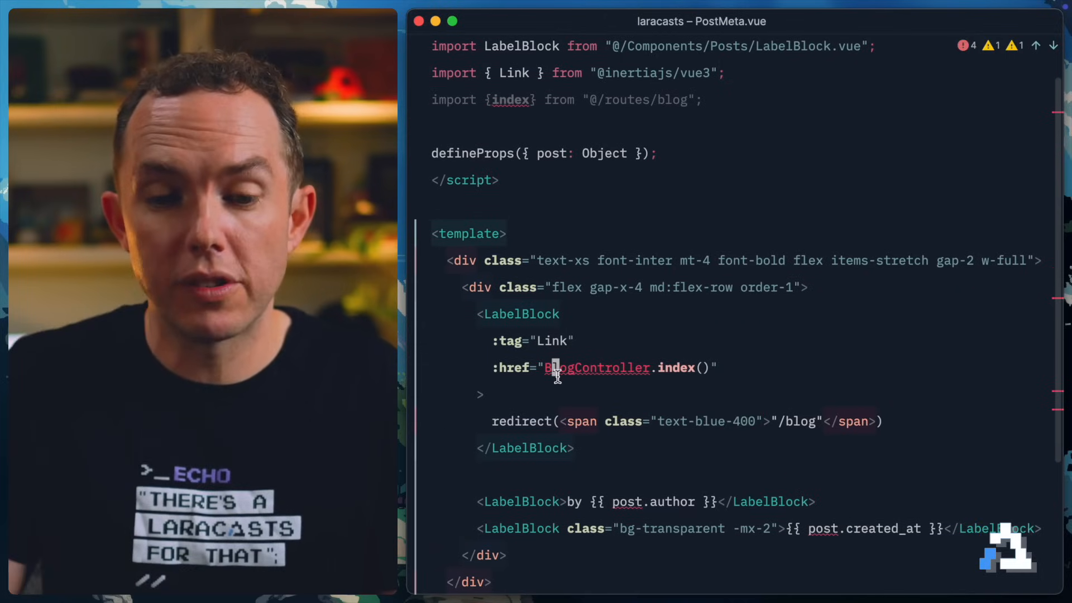
text(index())
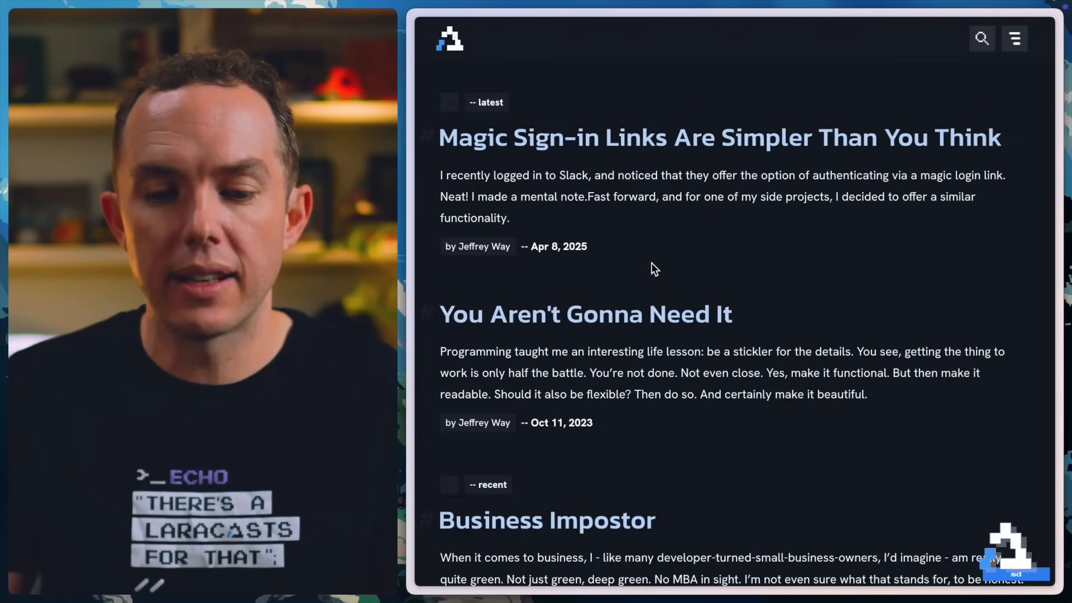
mouse_move(676, 267)
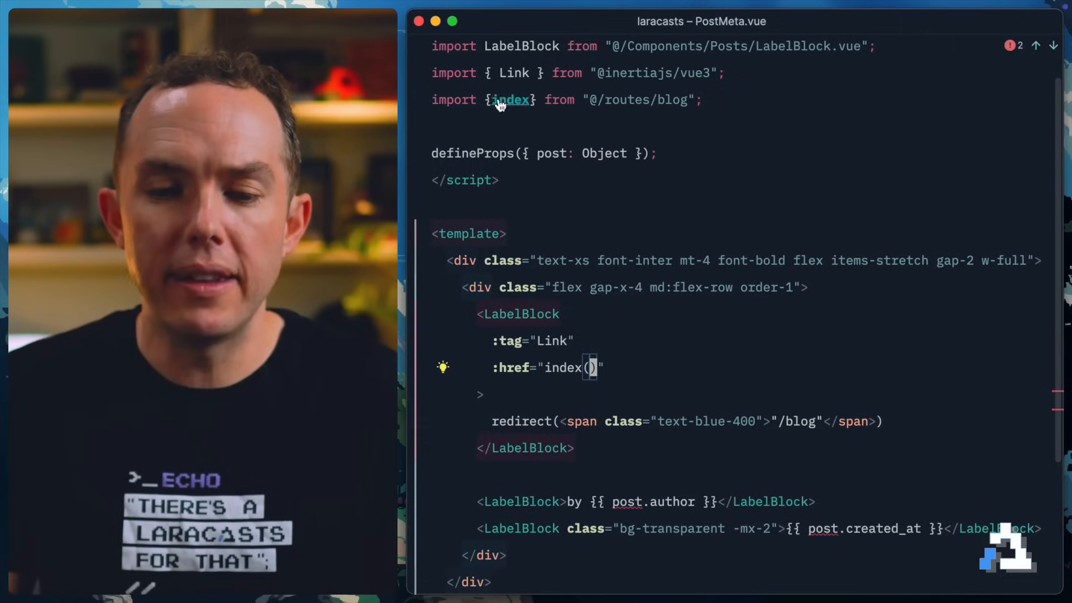
Step: Inspect generated routes/blog/index.ts, including its default blog export of index and show
click(510, 100)
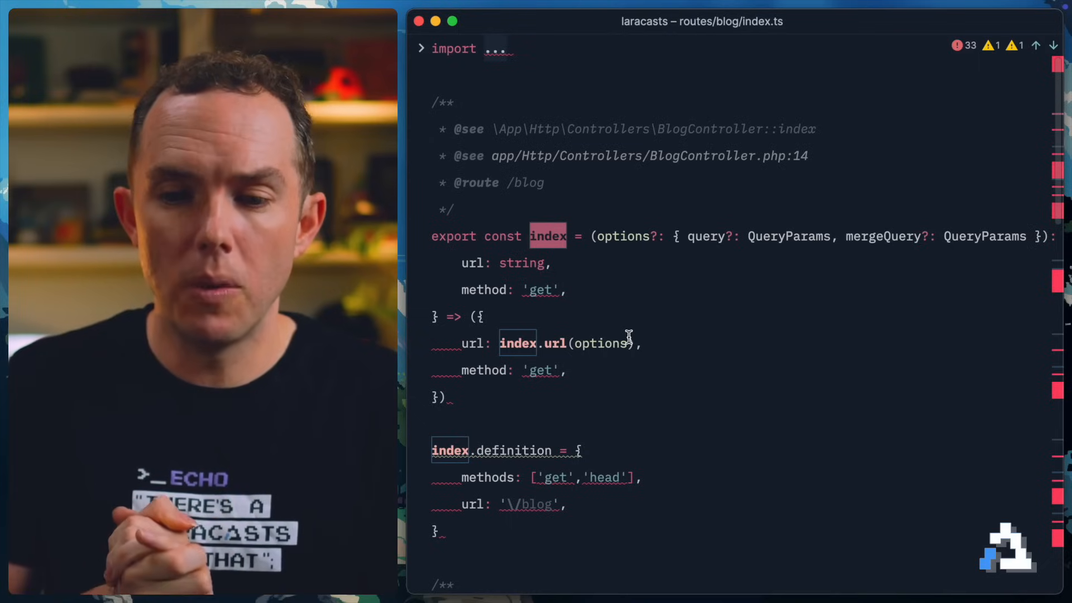
mouse_move(714, 71)
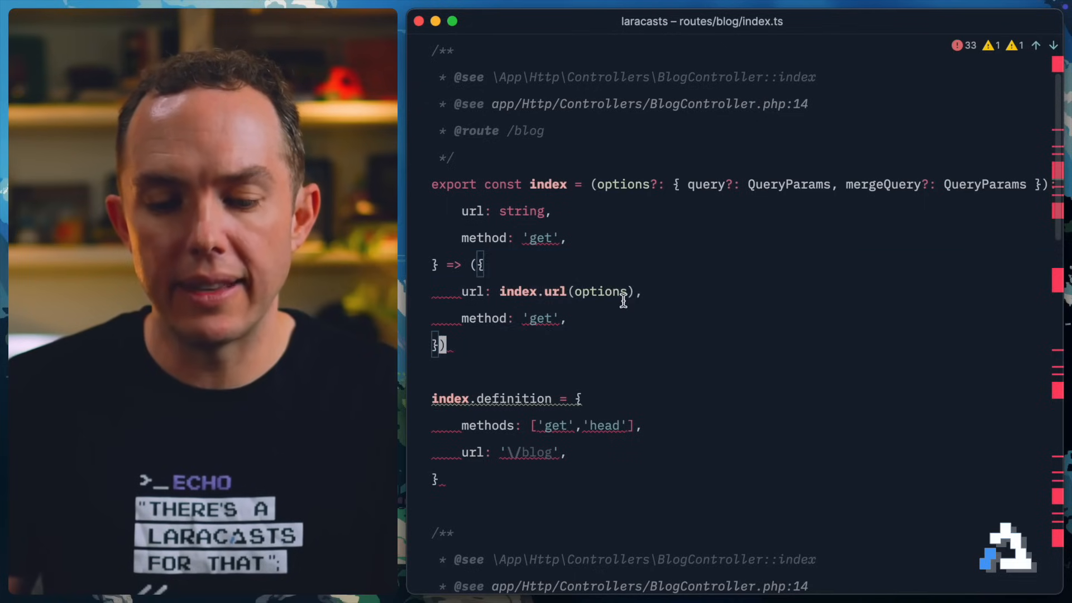
scroll(down, 3)
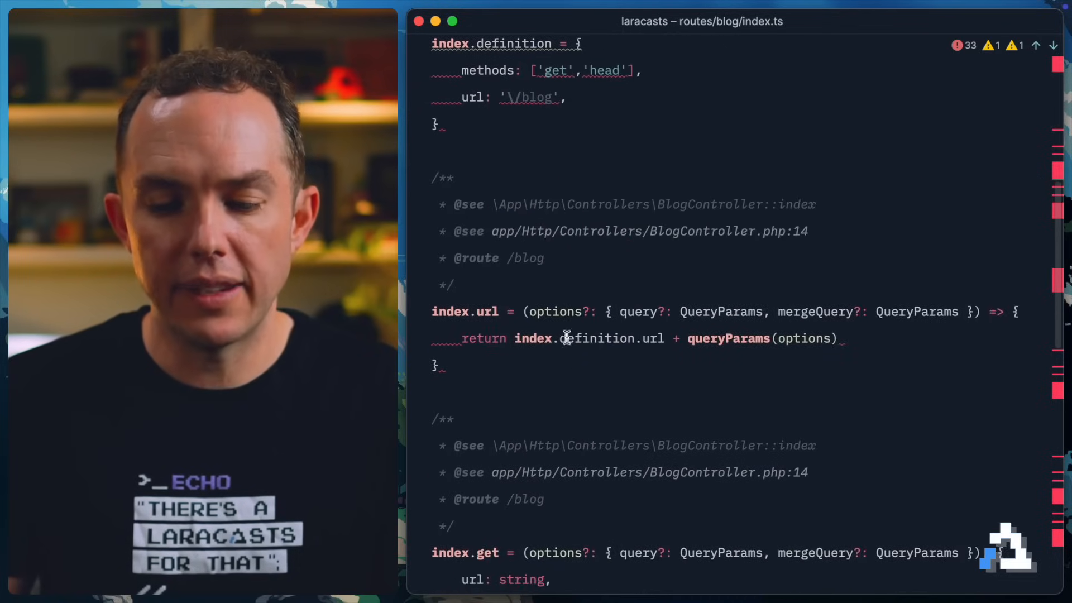
scroll(down, 3)
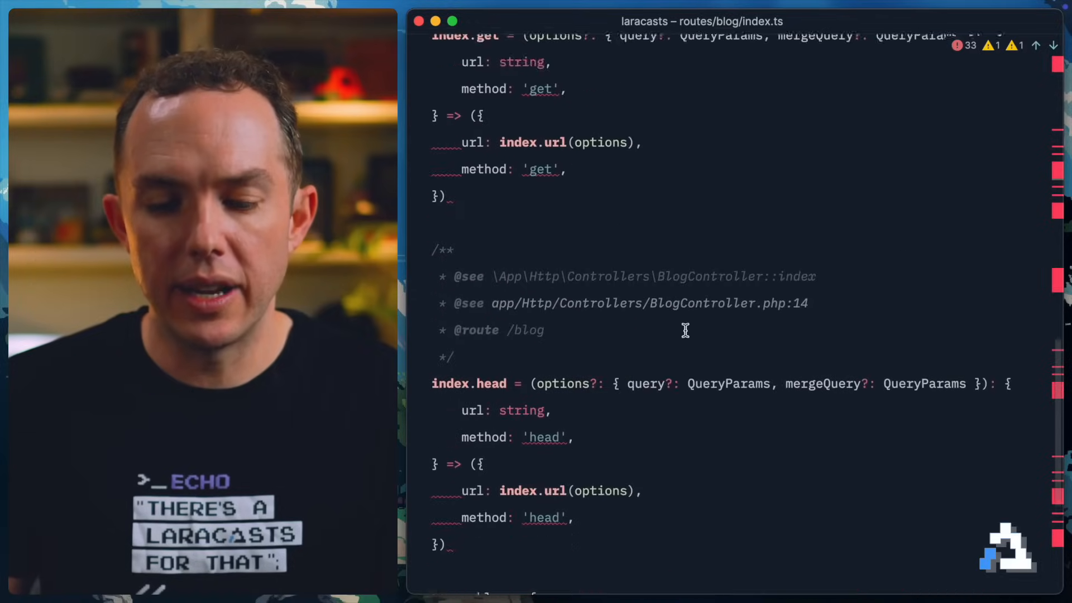
scroll(down, 3)
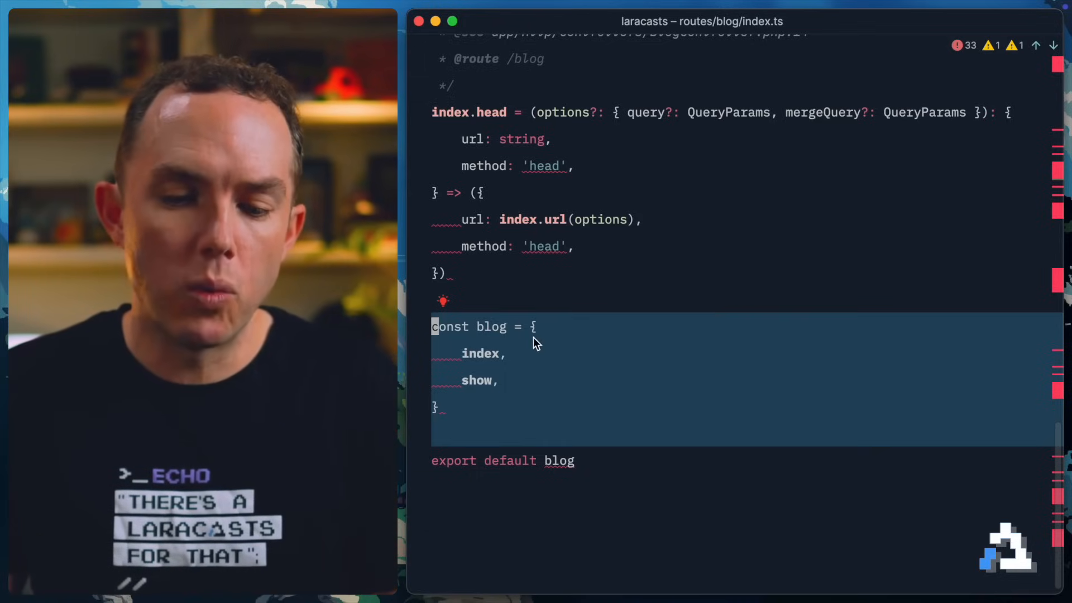
double_click(479, 354)
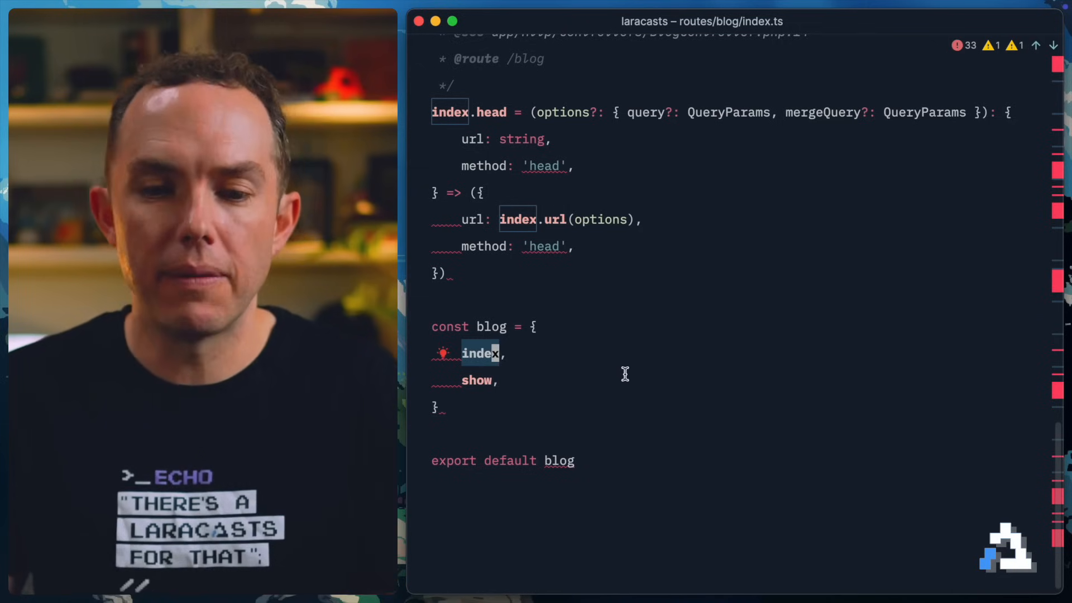
key(cmd+e)
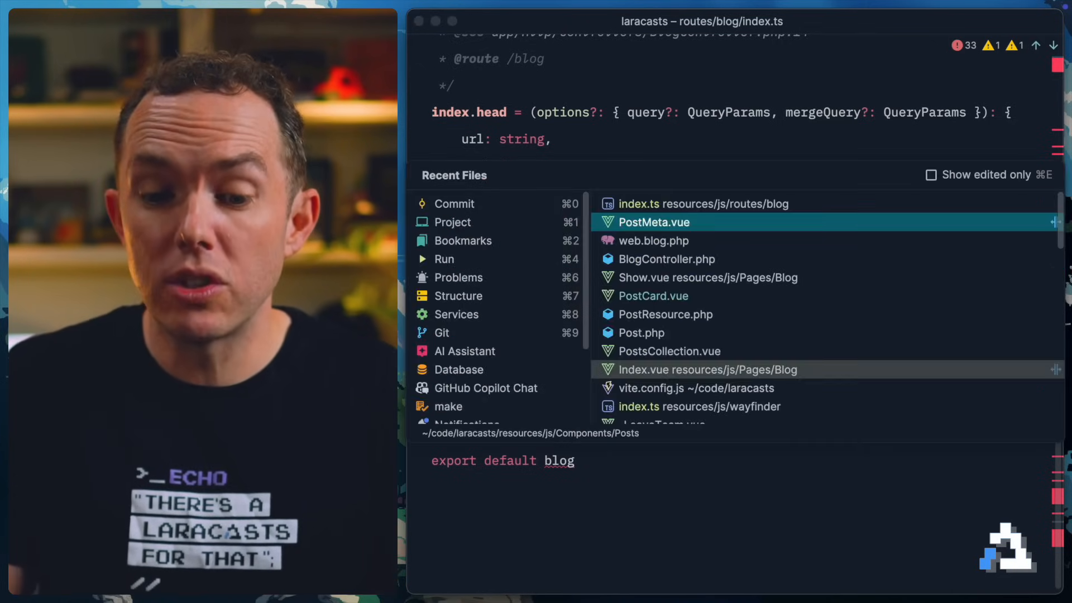
Step: In PostMeta.vue, import the default blog export and call blog.index() for the link
click(655, 222)
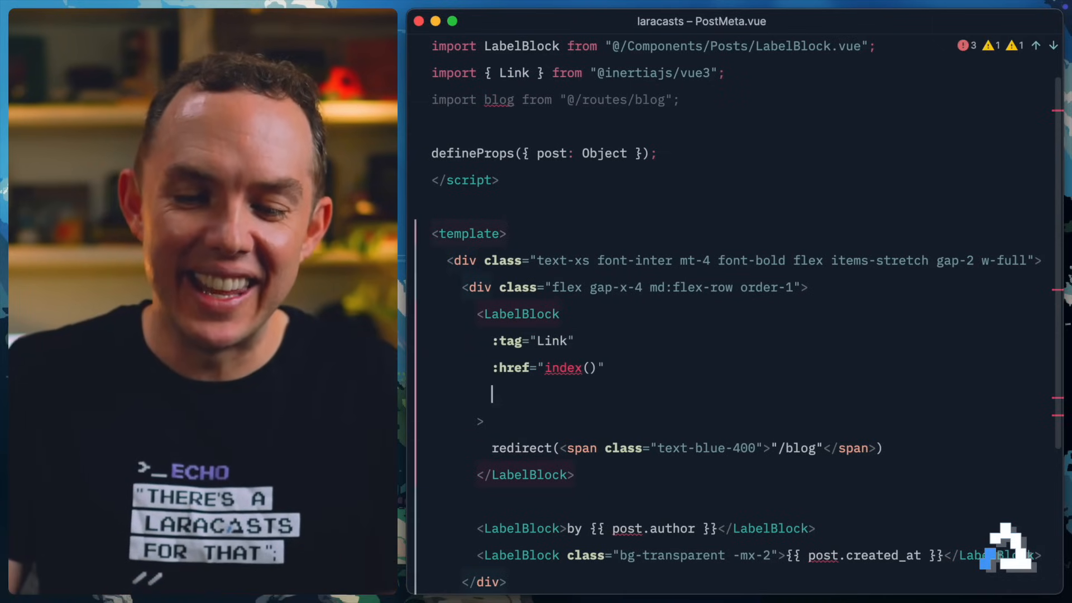
text(blog.)
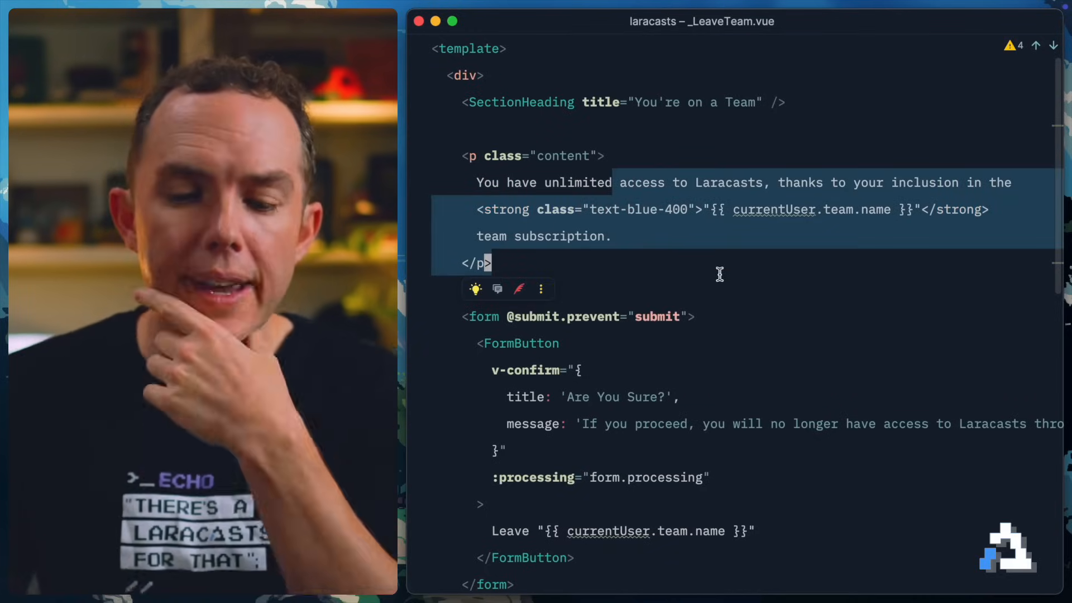
Step: Inspect LeaveTeam's hard-coded /exit post URL, then search for TeamsController.php
scroll(down, 3)
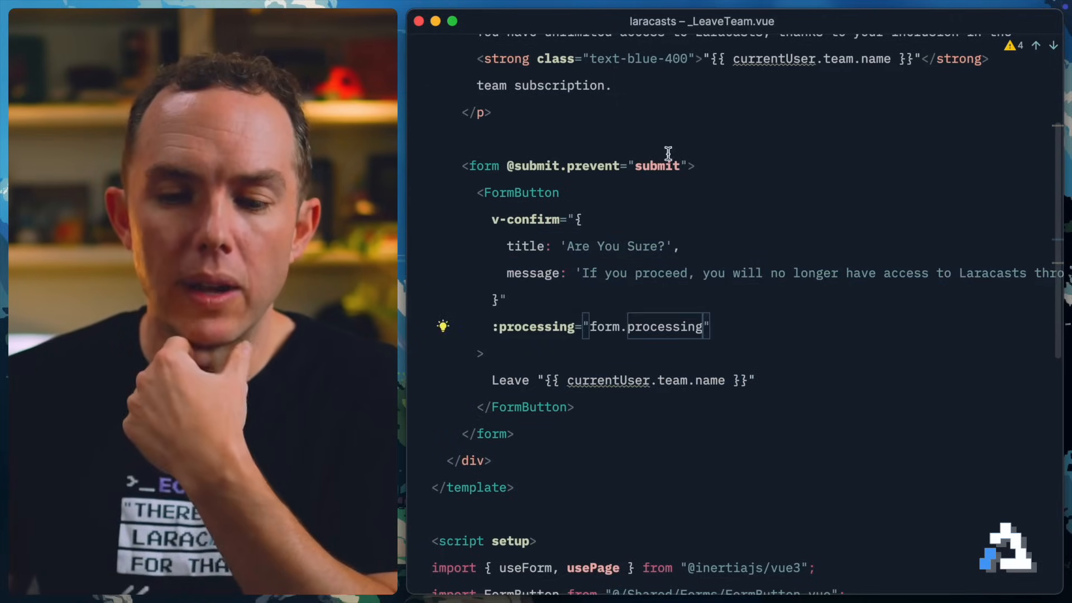
scroll(down, 3)
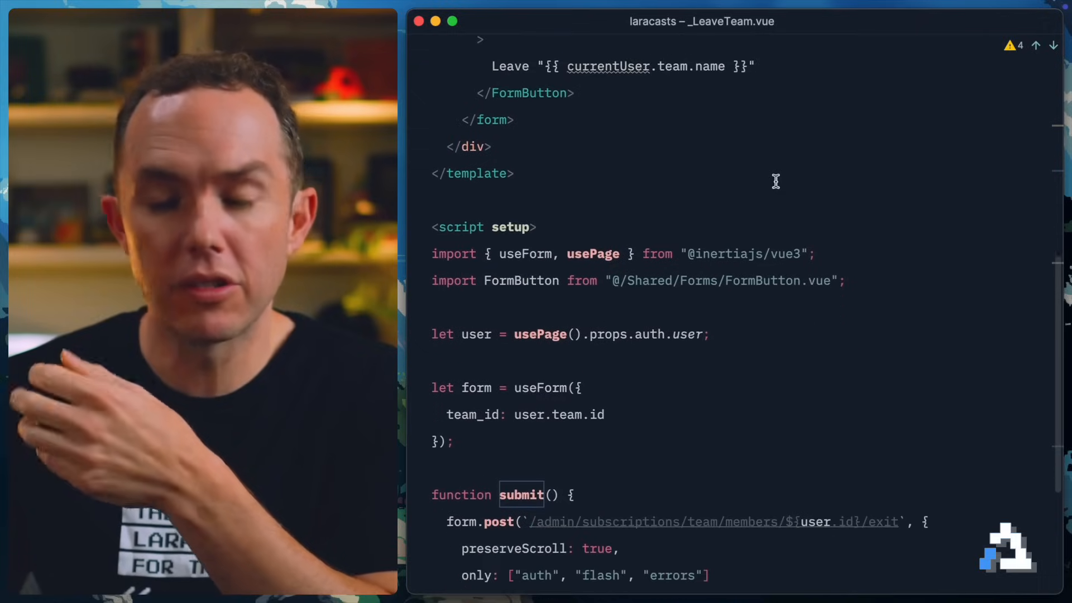
scroll(down, 3)
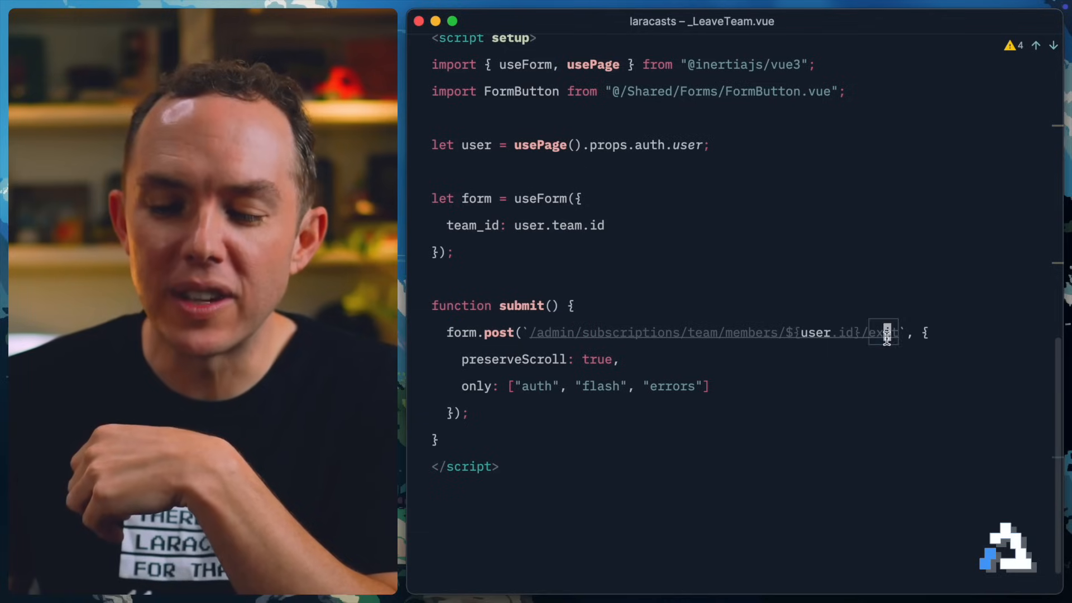
double_click(885, 332)
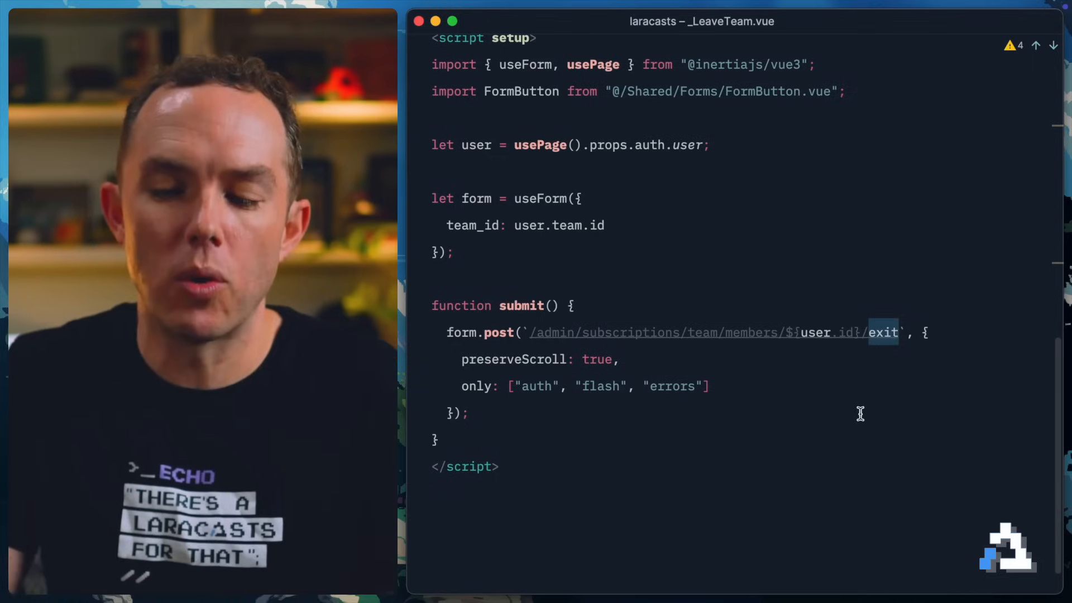
key(Backspace)
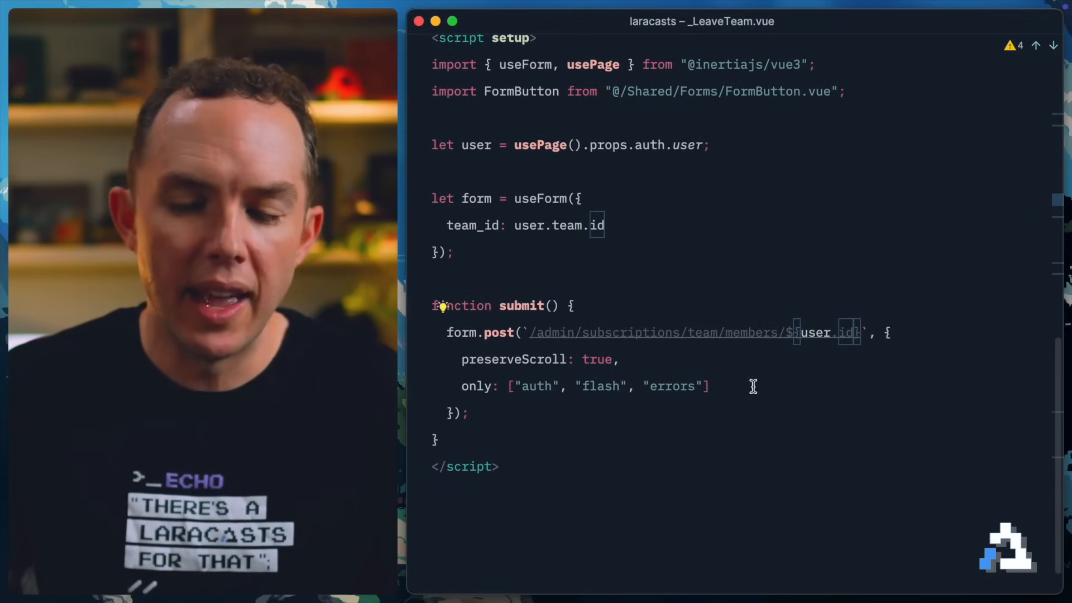
text(/exit)
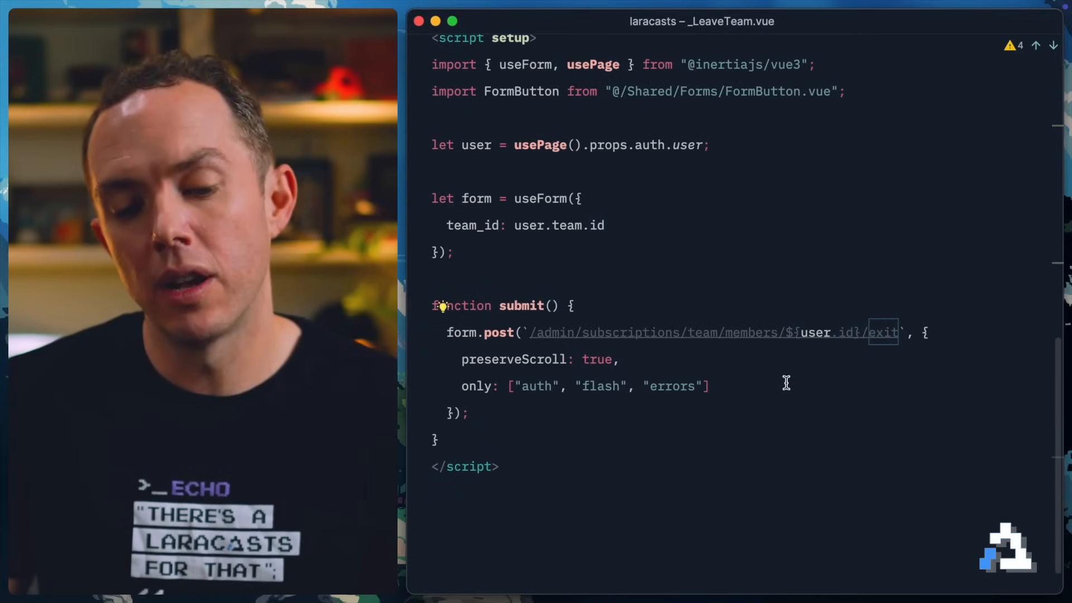
mouse_move(858, 414)
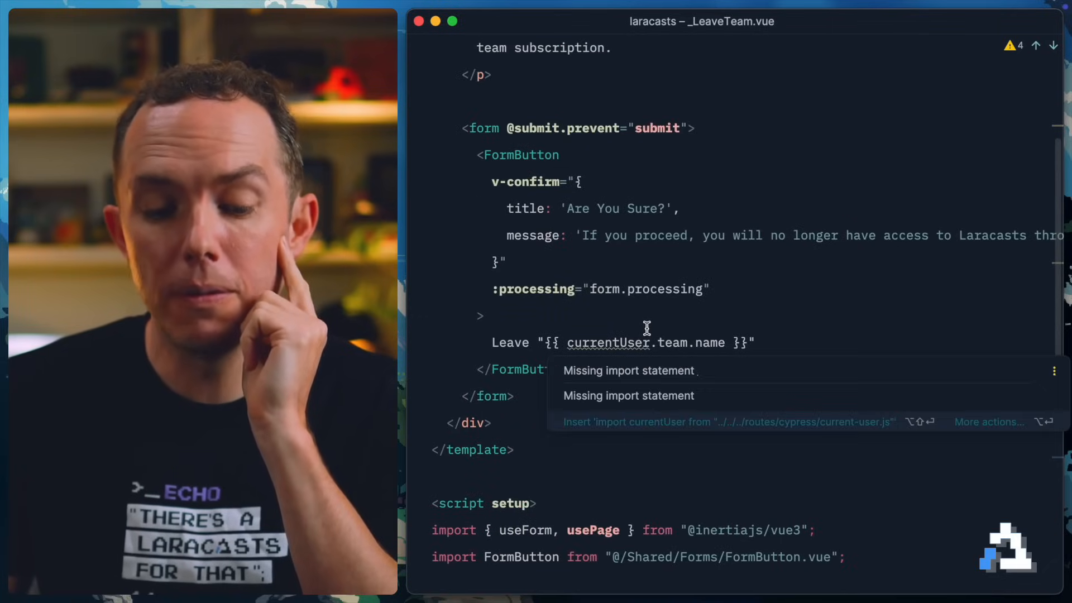
scroll(down, 3)
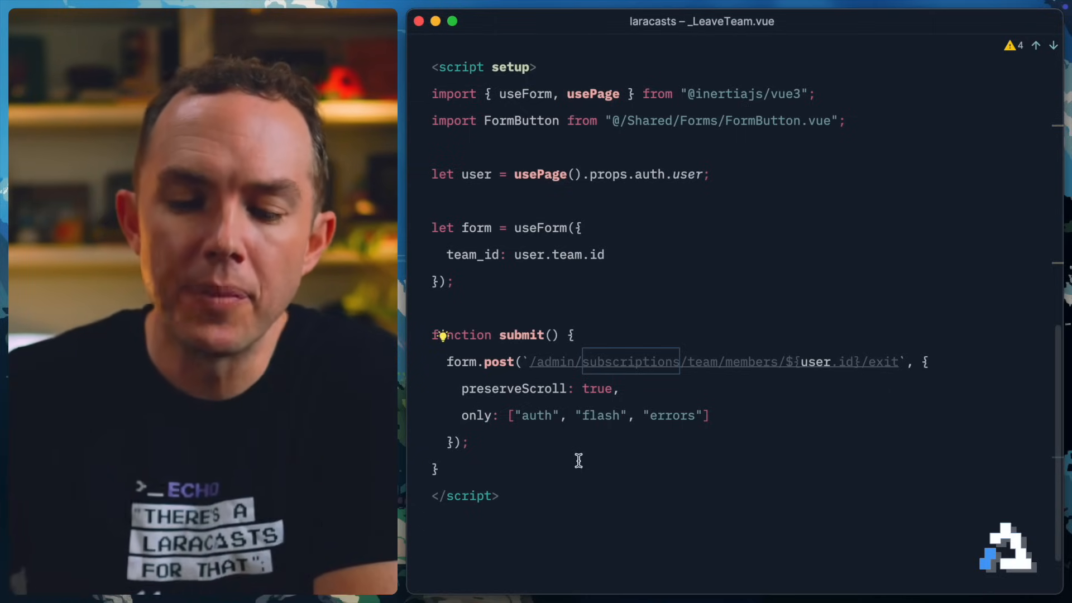
mouse_move(797, 440)
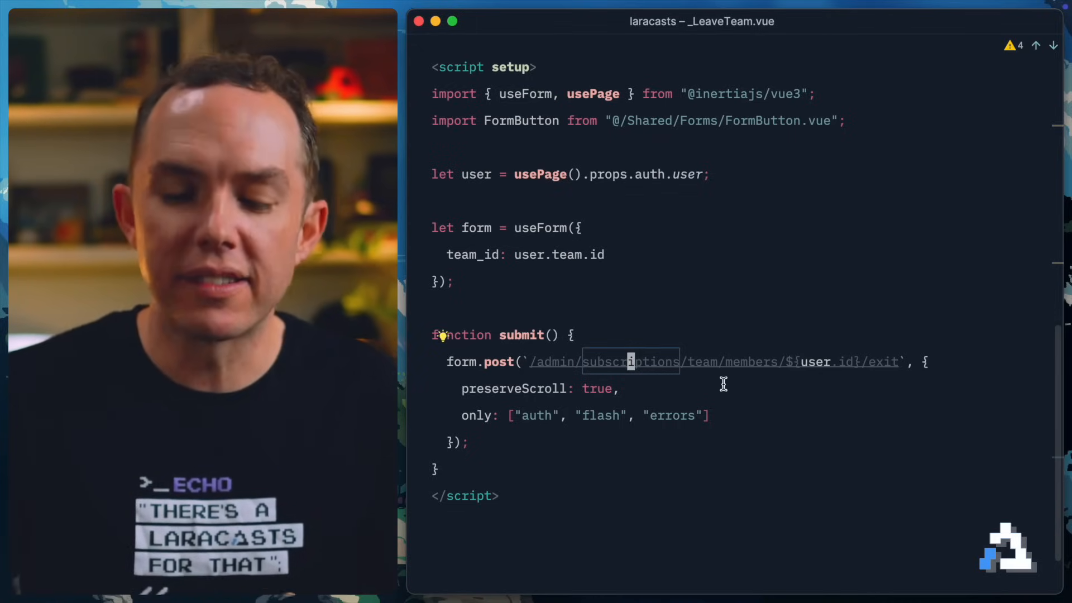
text(web.)
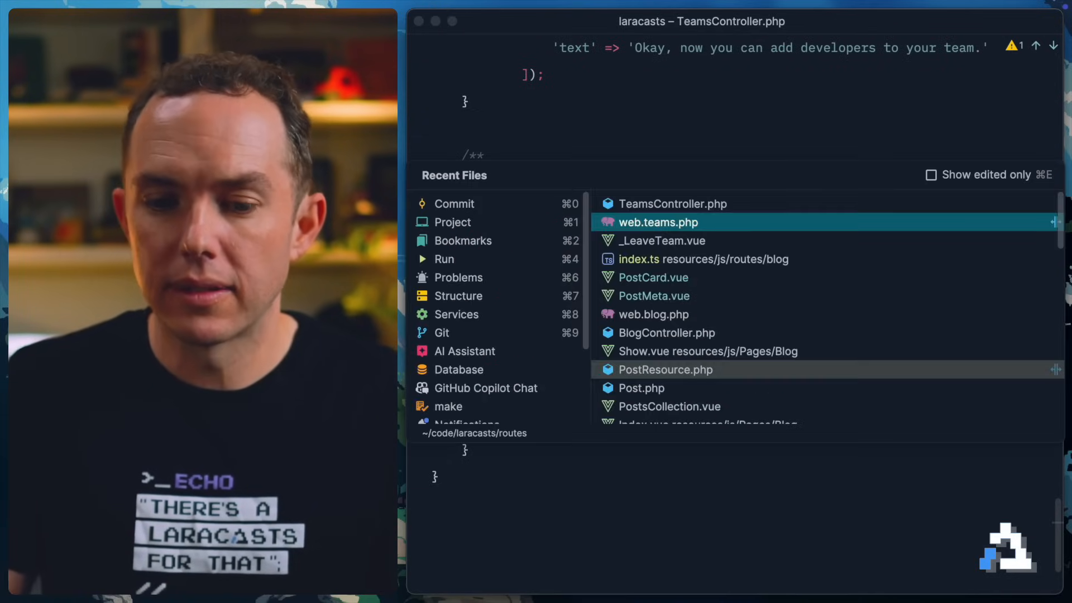
Step: In _LeaveTeam.vue, import exit from "@/actions/App/Http/Controllers/TeamsController.js"
click(662, 241)
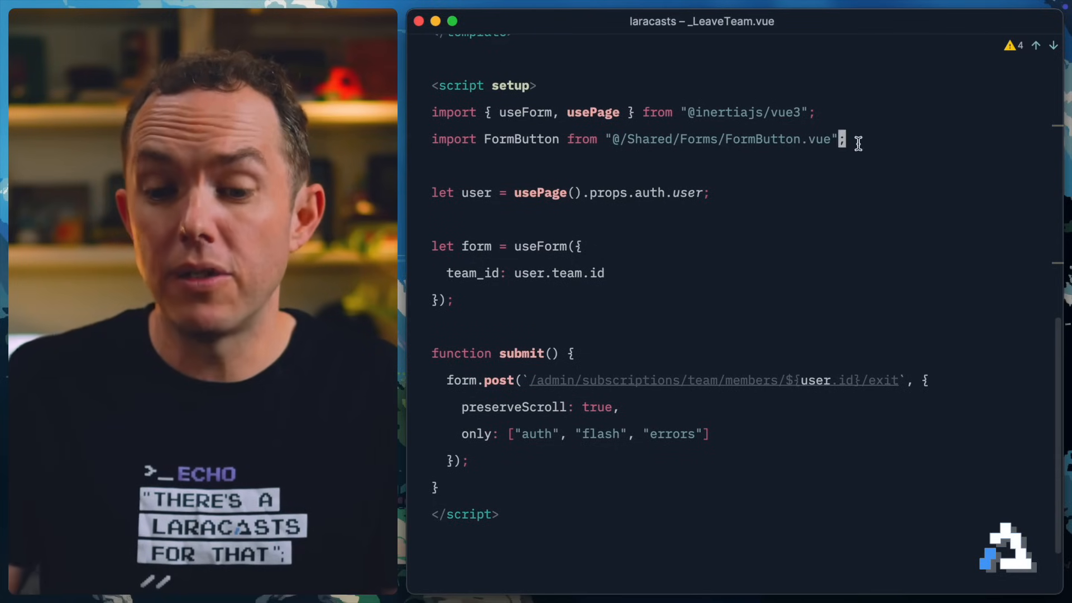
text(import { exit } from "@/actions/App/Http/Controllers/TeamsController.js";)
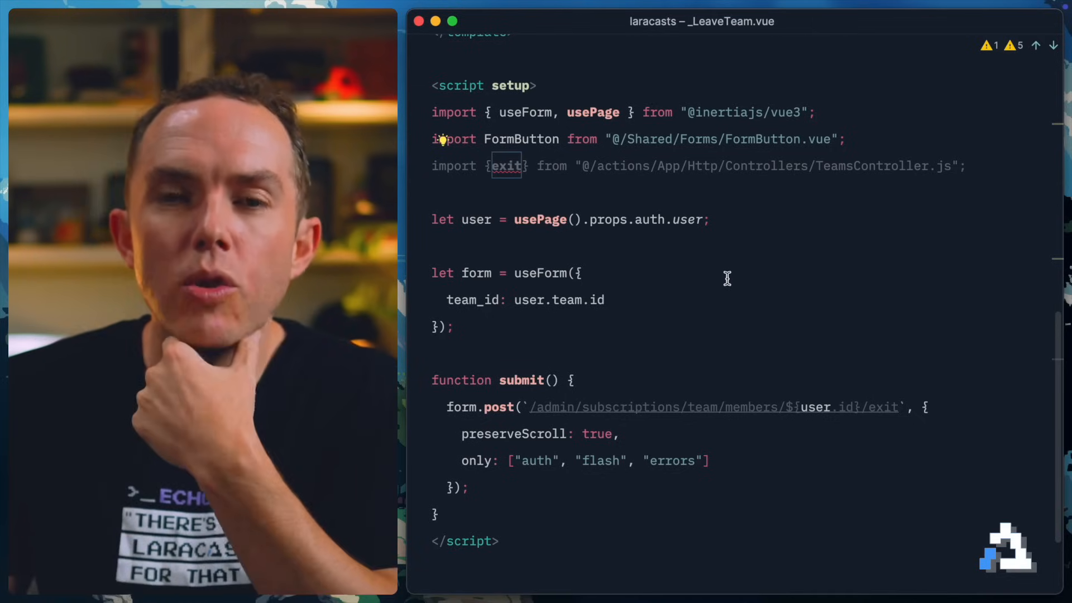
mouse_move(674, 195)
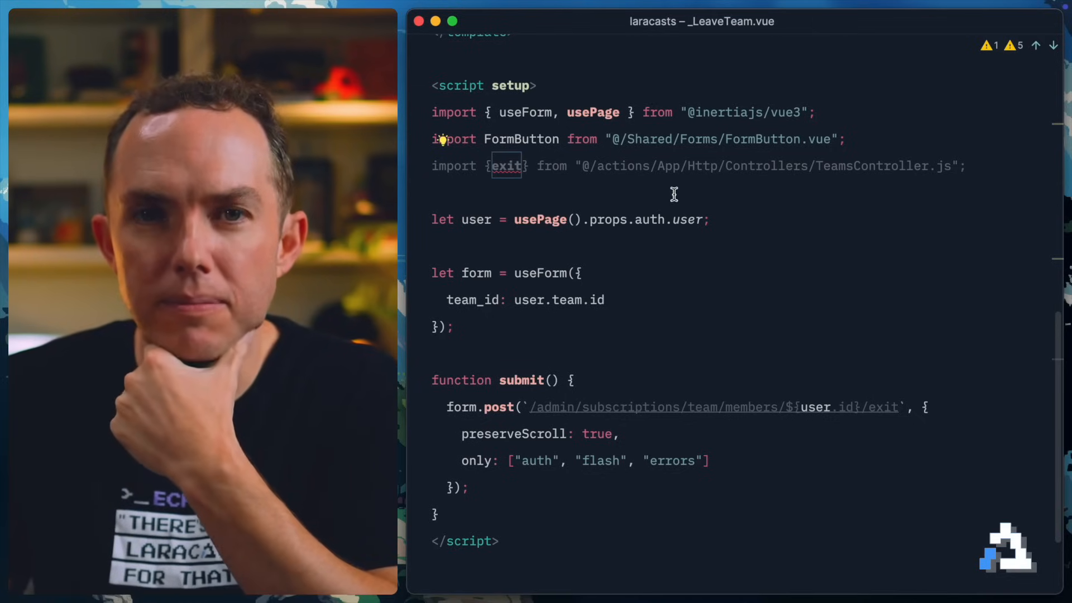
mouse_move(686, 196)
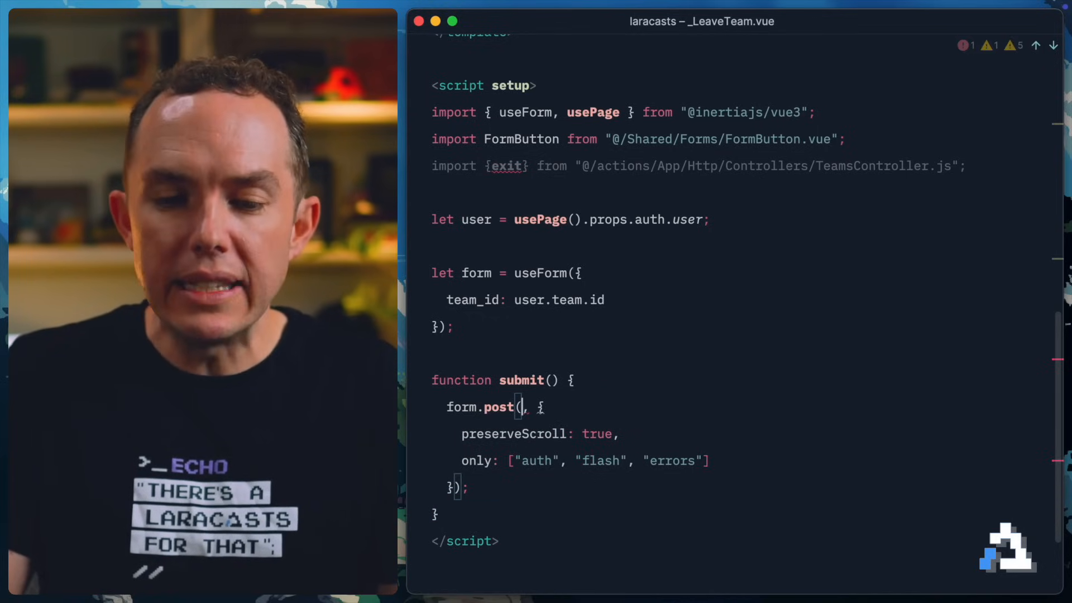
Step: Replace LeaveTeam's form.post to the exit URL with form.submit(exit(user.id), {...})
text(exit(user.)
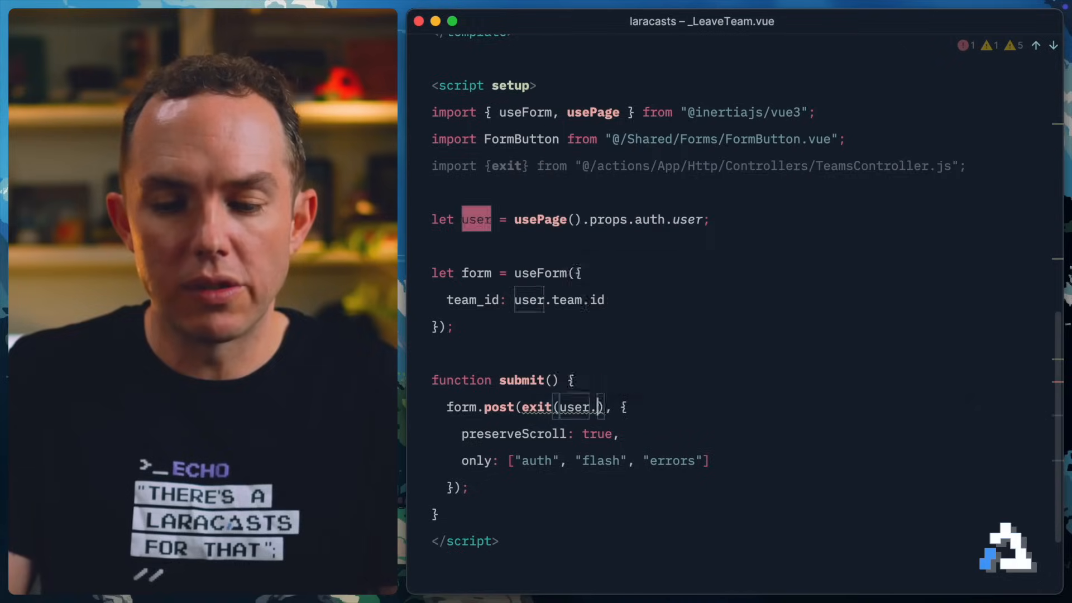
text(id)
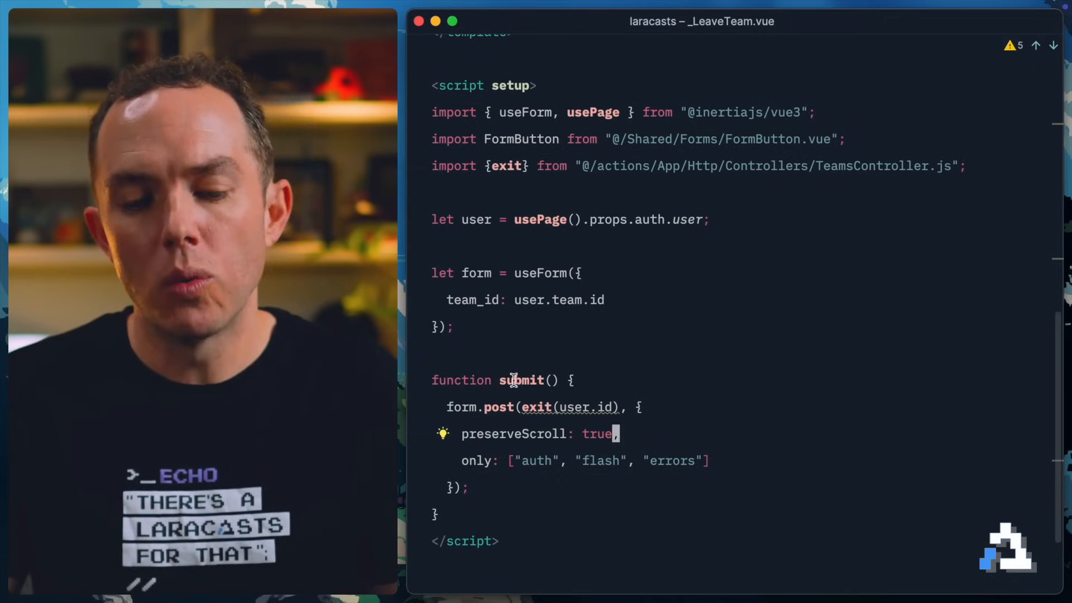
text(submit)
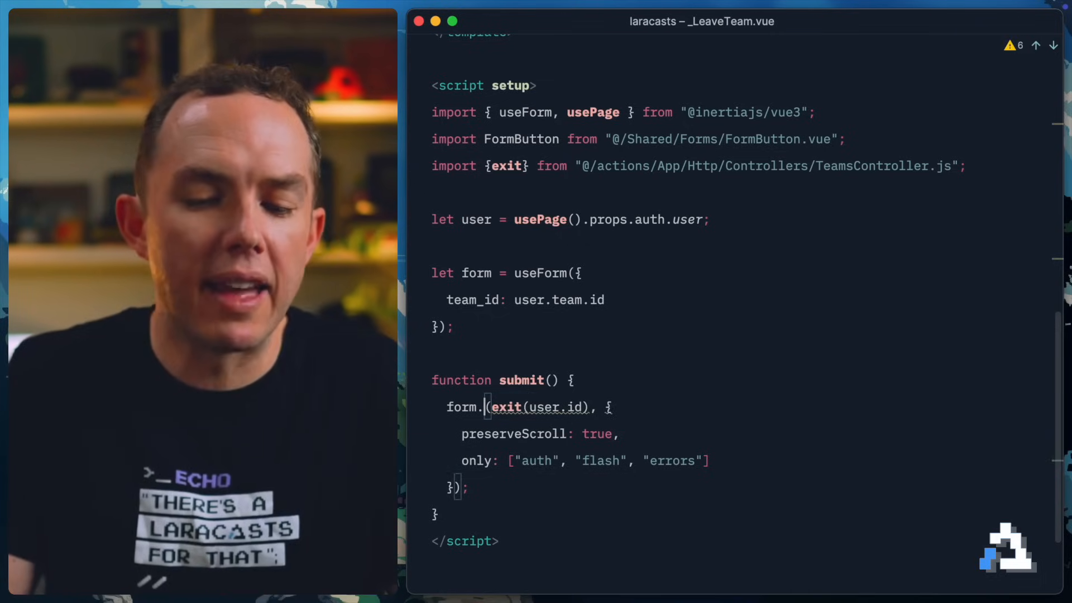
text(post)
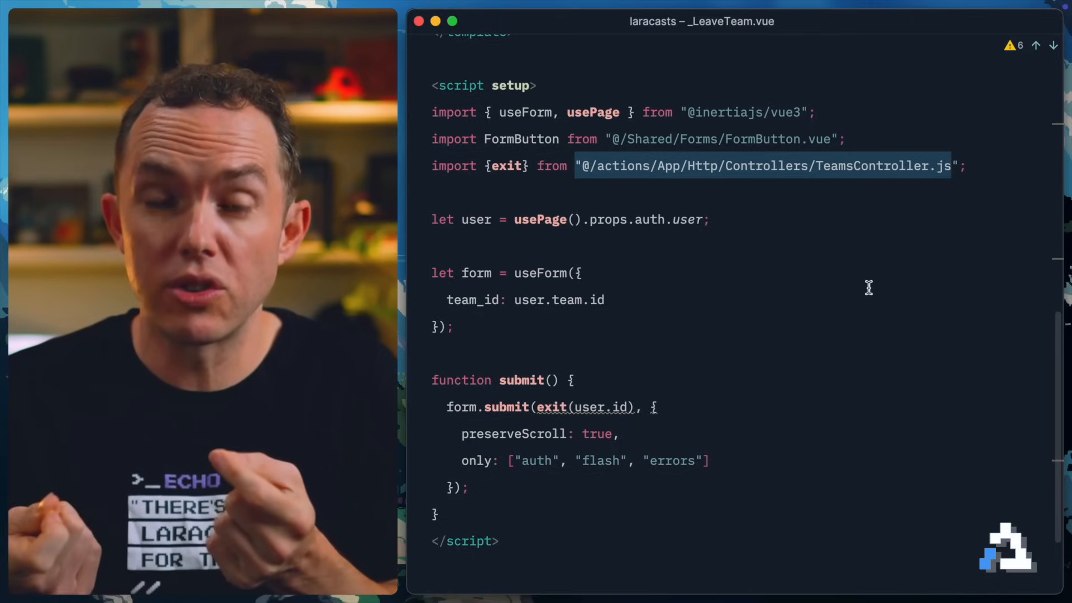
mouse_move(676, 408)
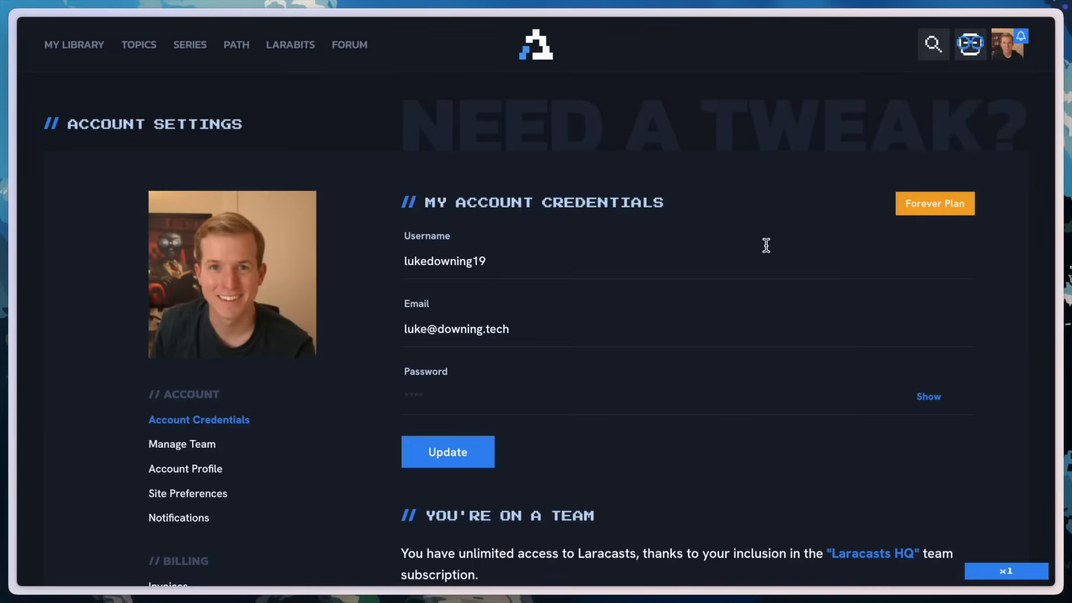
Step: Click Leave "Laracasts HQ" in account settings and answer Yes to Are You Sure?
scroll(down, 3)
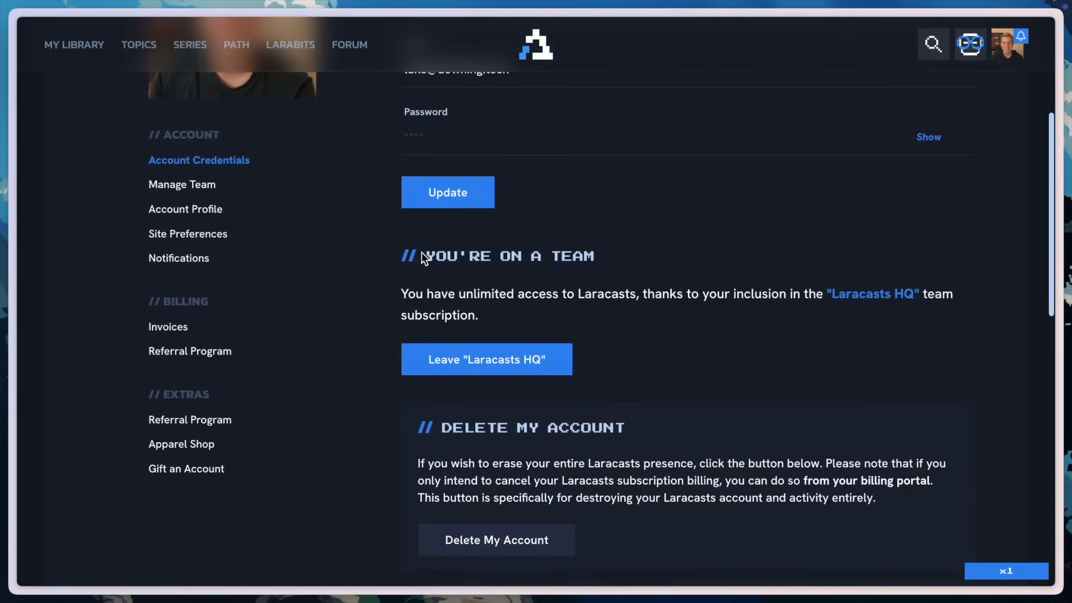
mouse_move(965, 396)
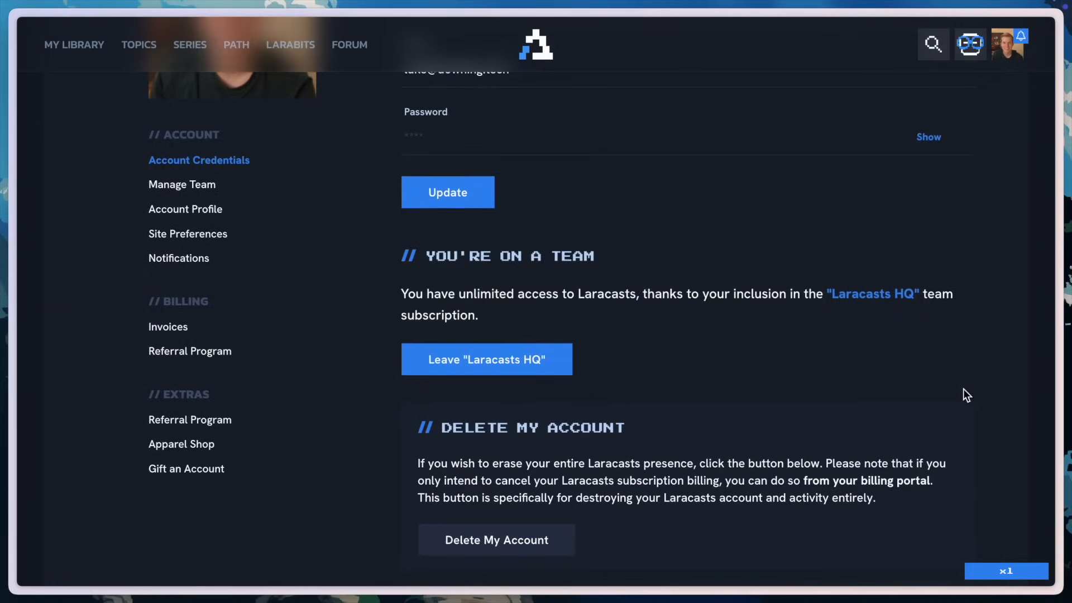
click(486, 359)
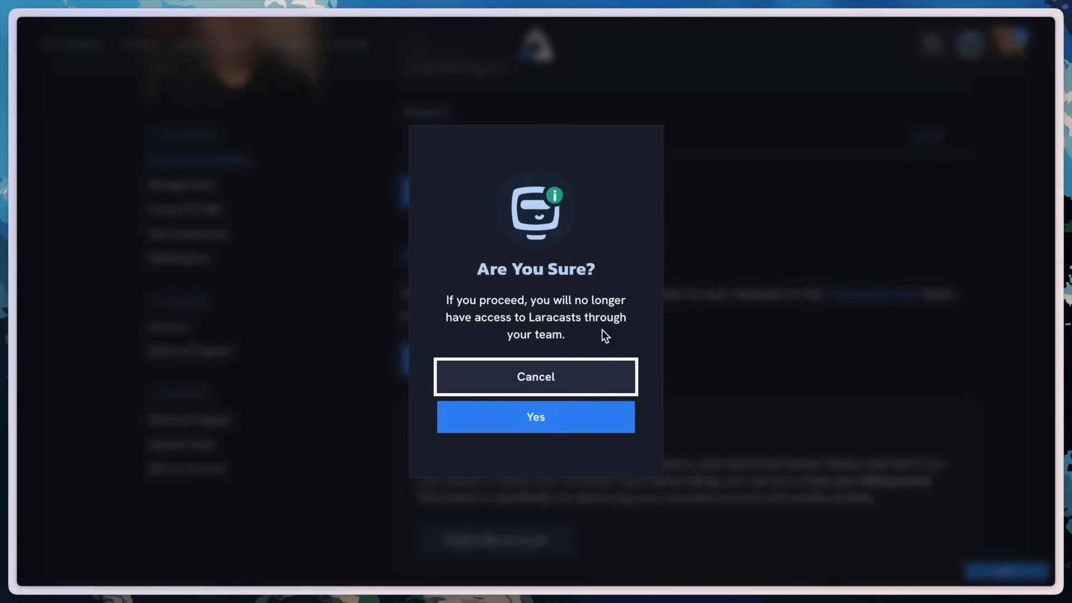
click(536, 417)
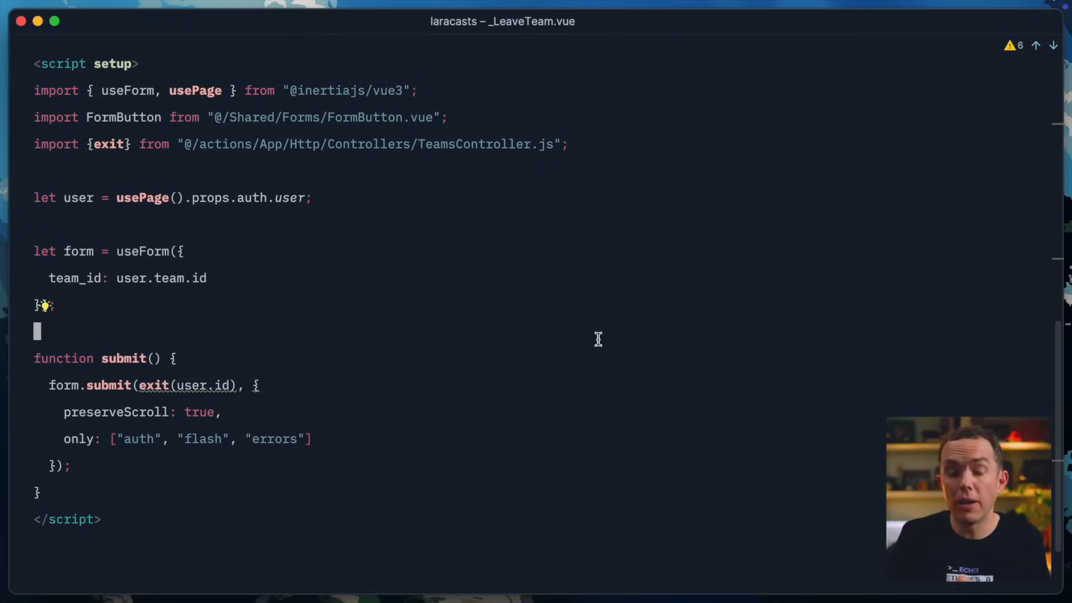
mouse_move(322, 374)
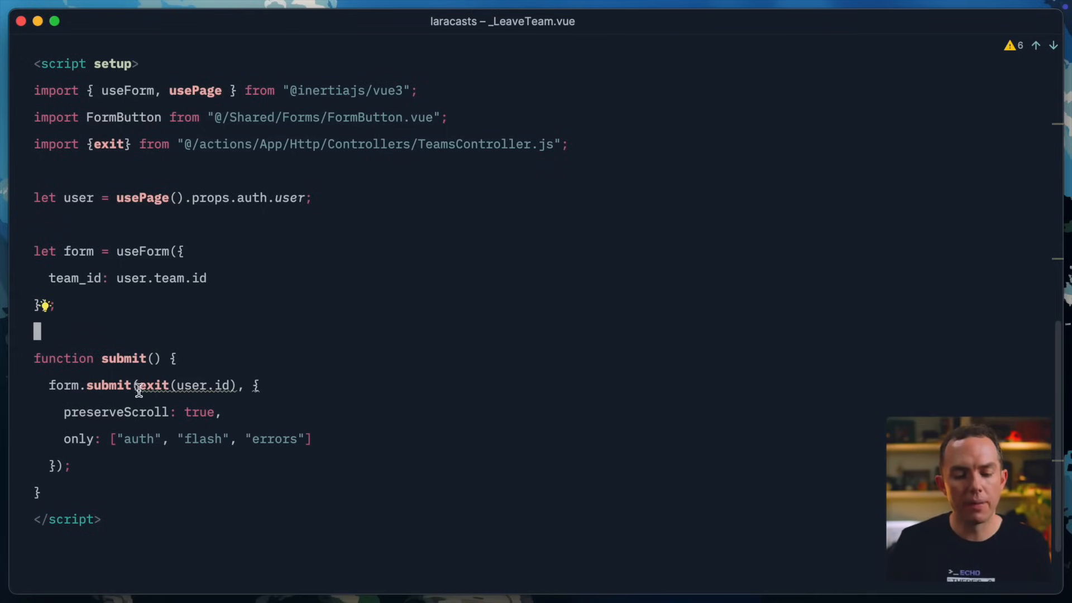
mouse_move(340, 389)
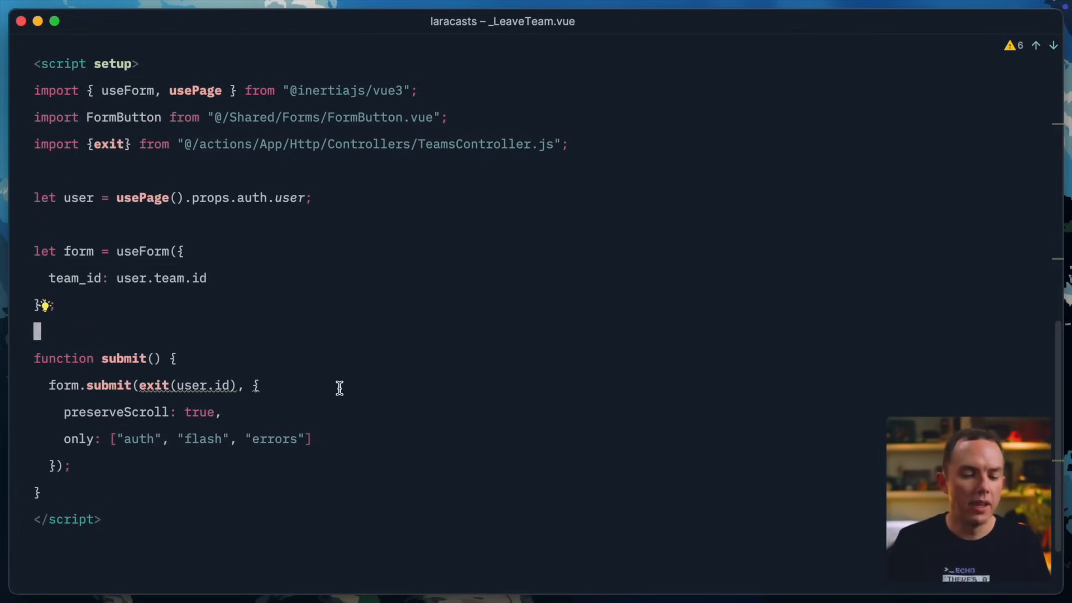
mouse_move(390, 386)
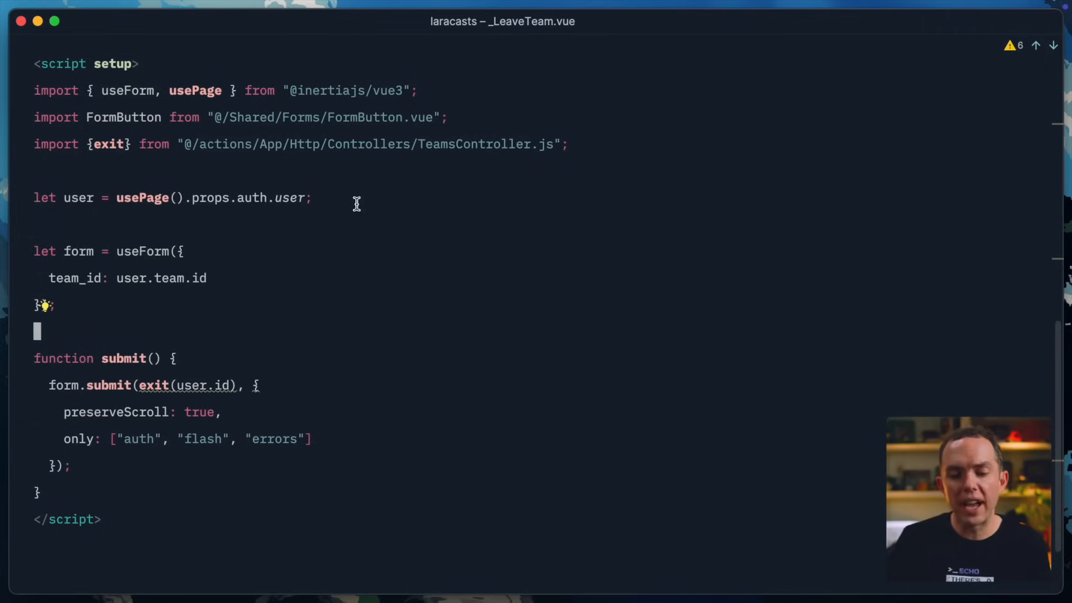
mouse_move(397, 210)
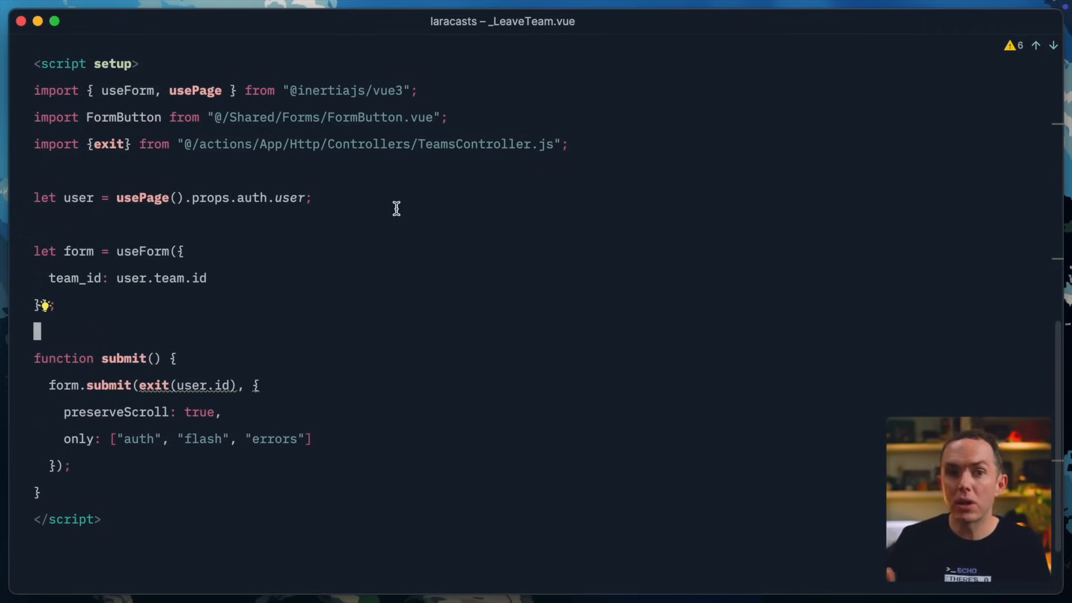
mouse_move(304, 324)
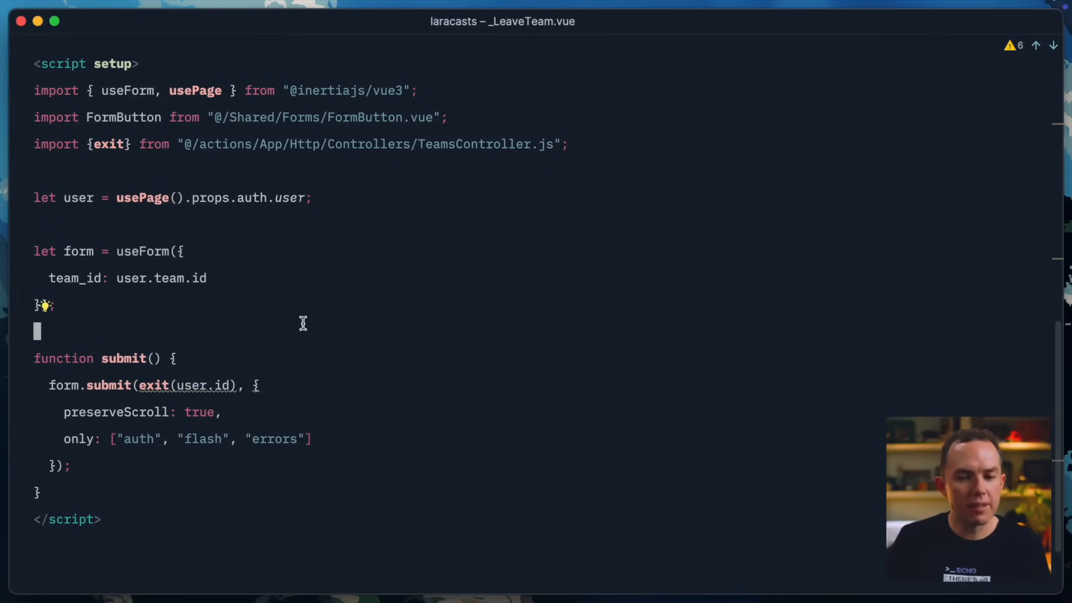
mouse_move(401, 300)
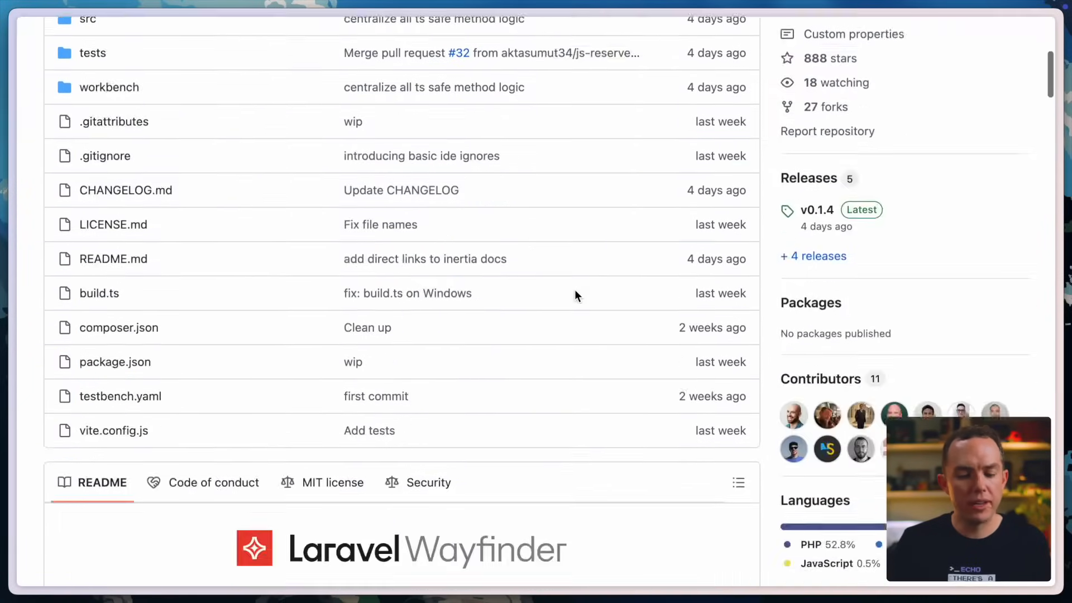
scroll(down, 3)
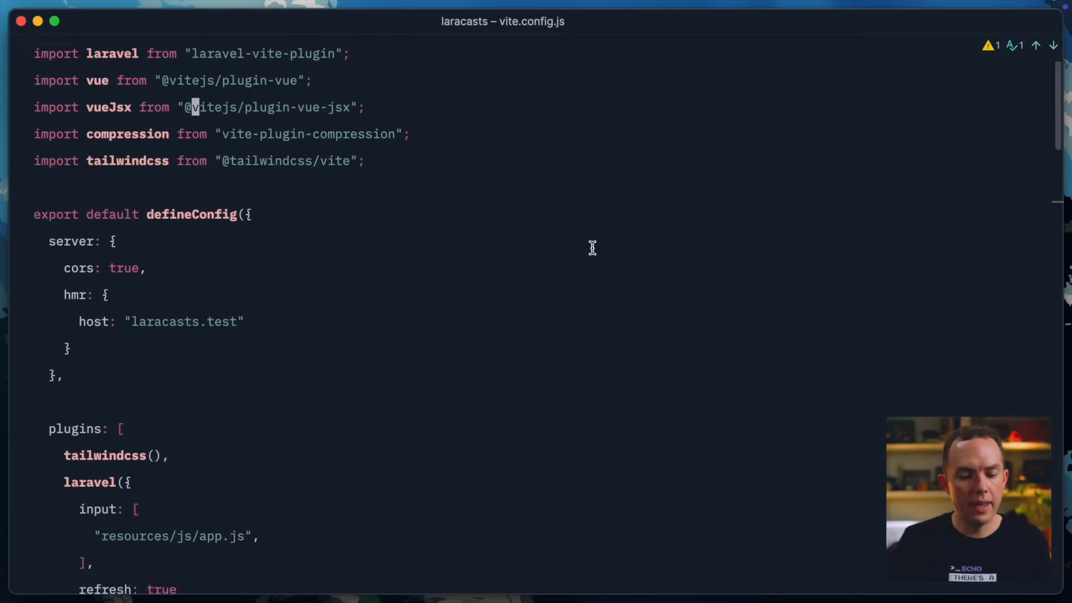
Step: Review vite.config.js's wayfinder run plugin, selecting its routes PHP watch pattern
scroll(down, 3)
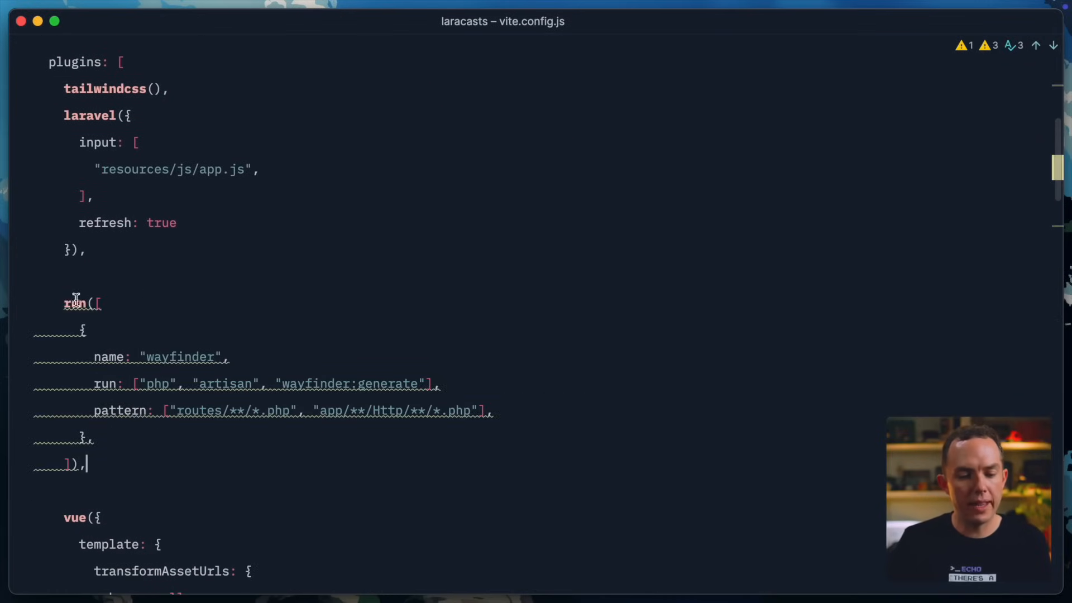
scroll(up, 3)
text(import)
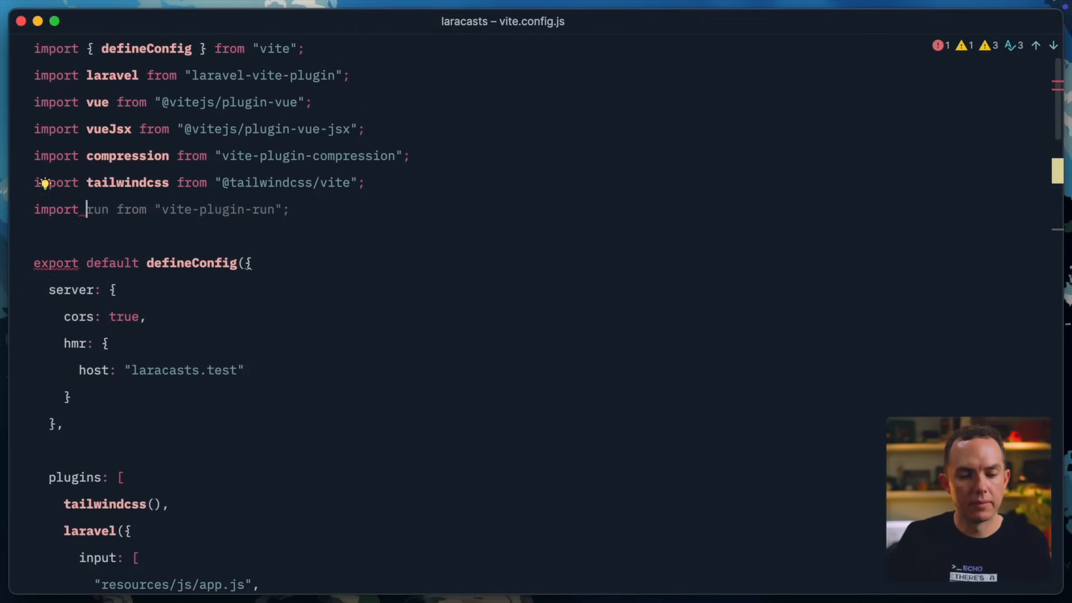
scroll(down, 3)
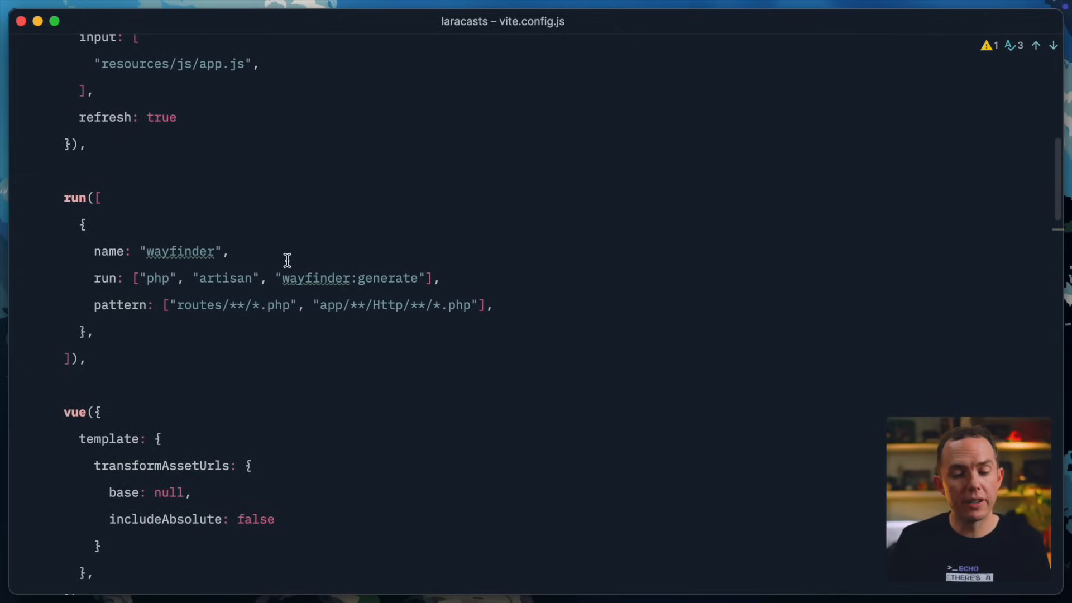
drag(137, 278, 427, 278)
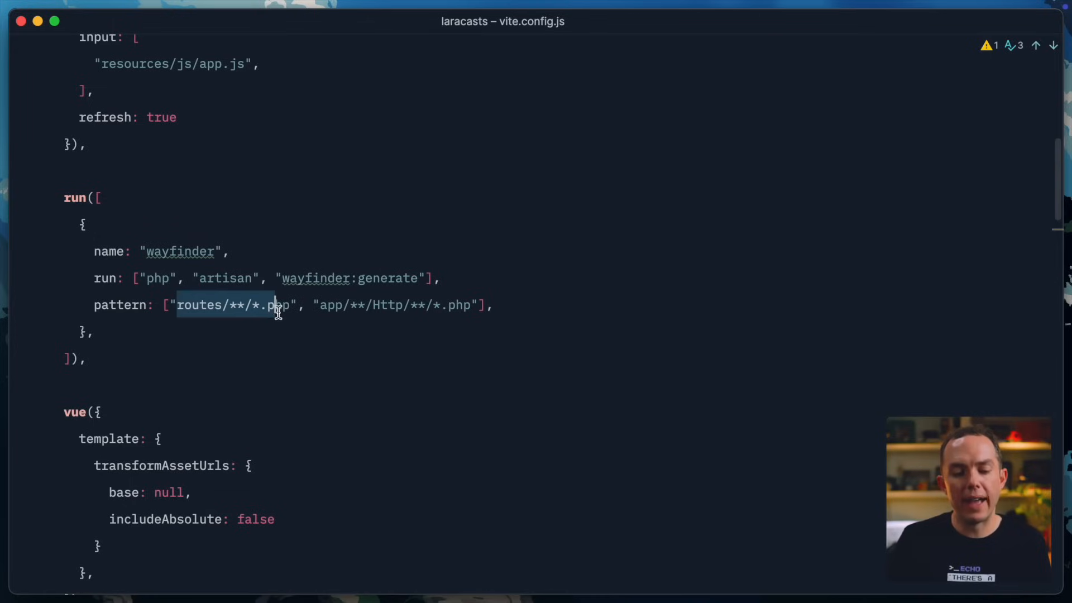
click(379, 307)
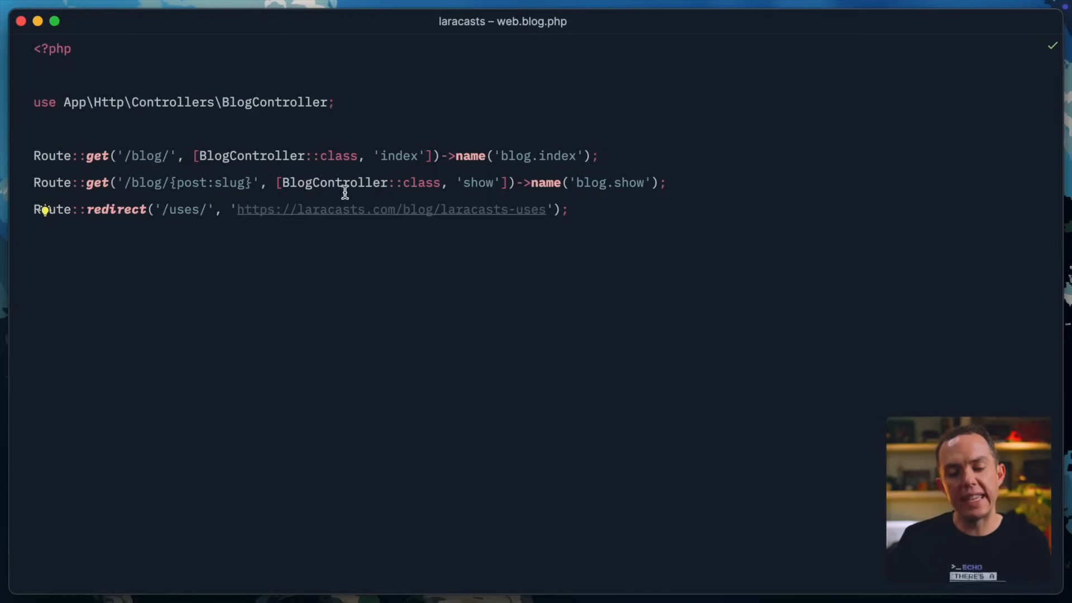
Step: Rename BlogController's show method to reveal and open the generated BlogController.ts actions
text(return inertia('Blog/Show', [)
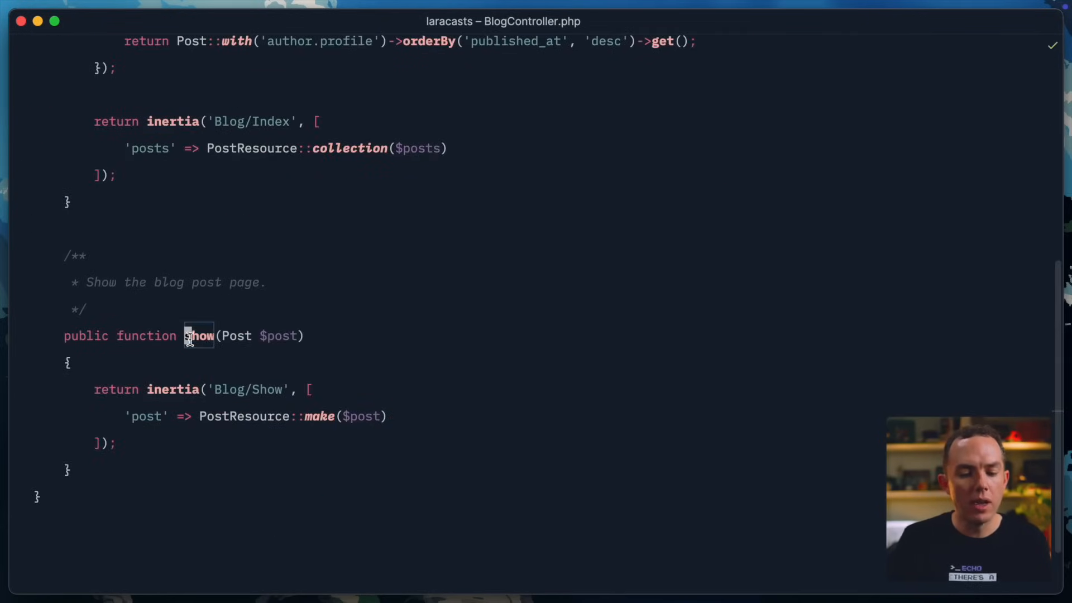
text(reveal)
text(BlogController.ts)
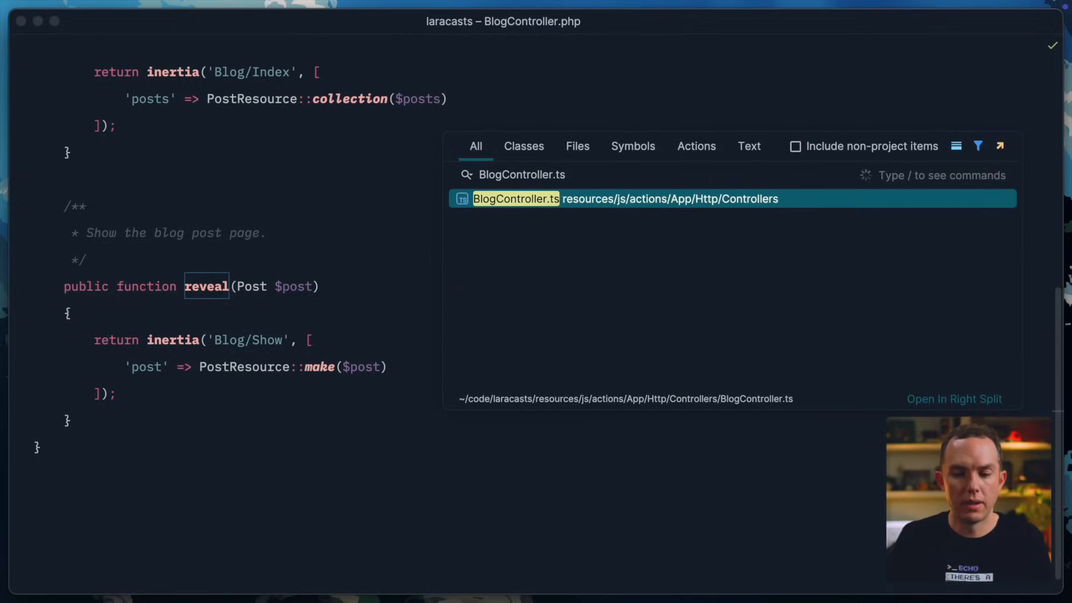
click(516, 199)
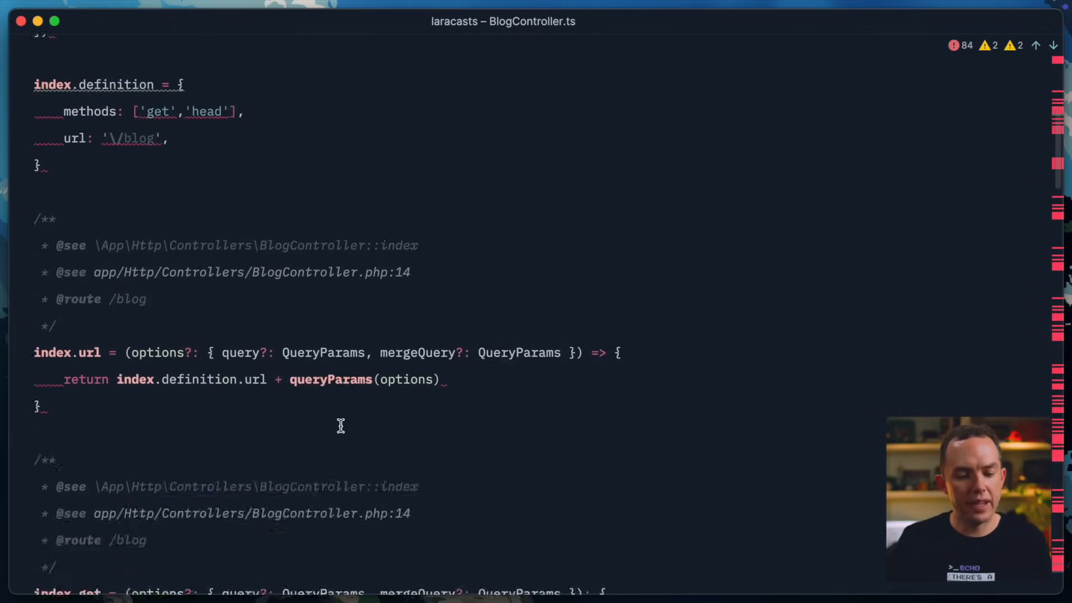